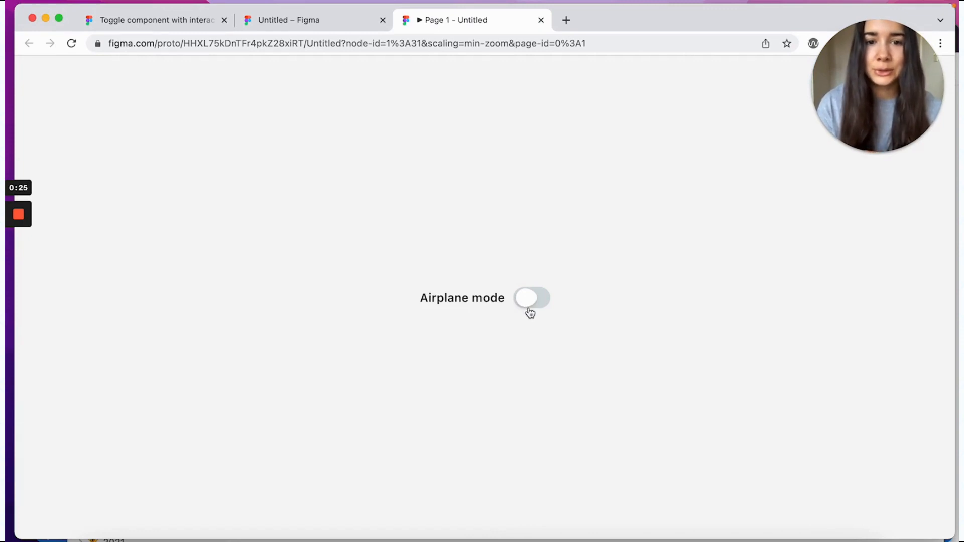
# Step: Flip the Airplane mode toggle on, off, and on again
pyautogui.click(531, 298)
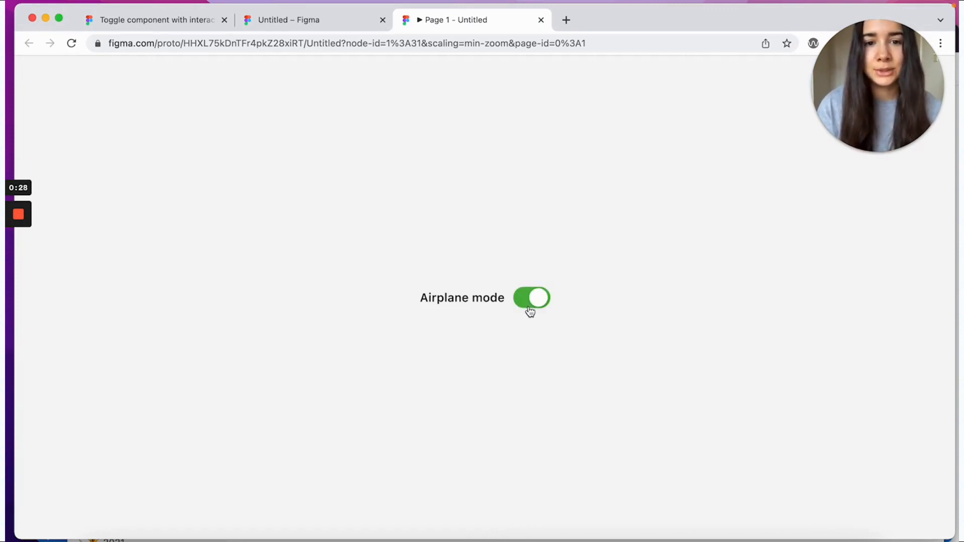
pyautogui.moveTo(478, 308)
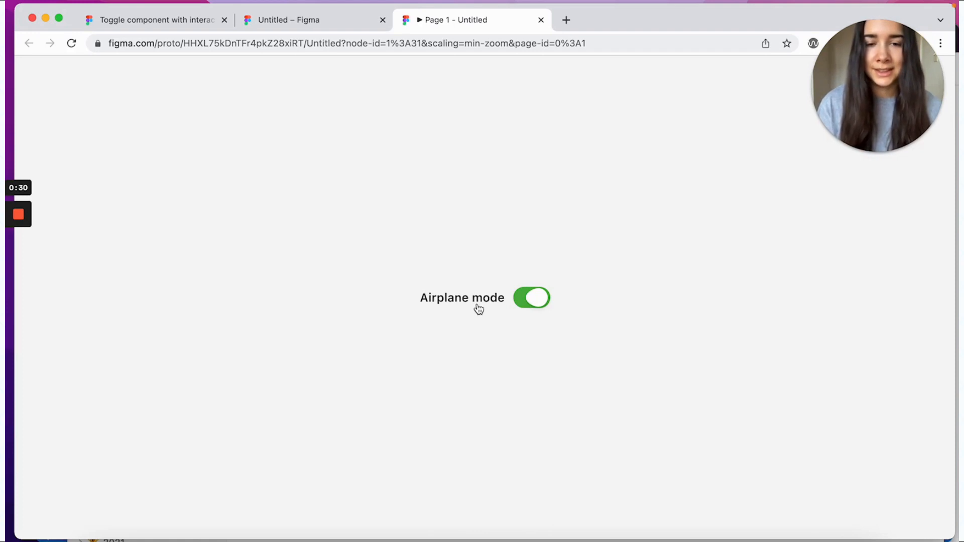
pyautogui.click(531, 297)
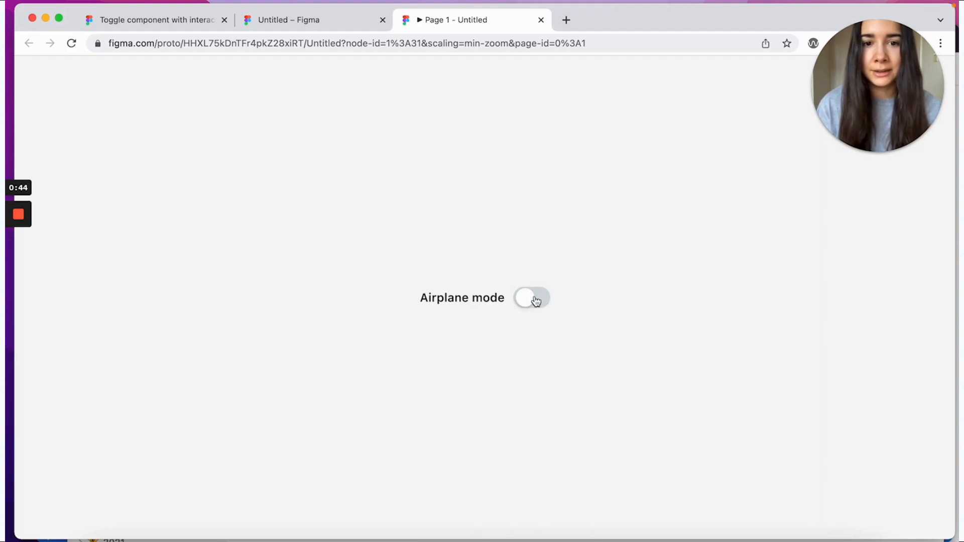
pyautogui.click(531, 298)
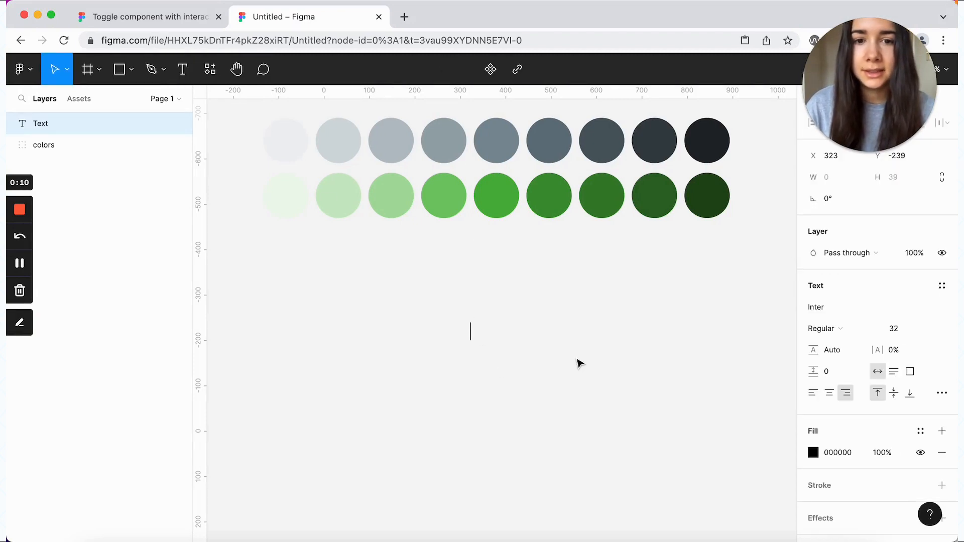
# Step: Add 'Toggle label' text in SF Pro Text 18 with the gray/900 fill style
pyautogui.write('Toggle label')
pyautogui.click(869, 307)
pyautogui.write('SF')
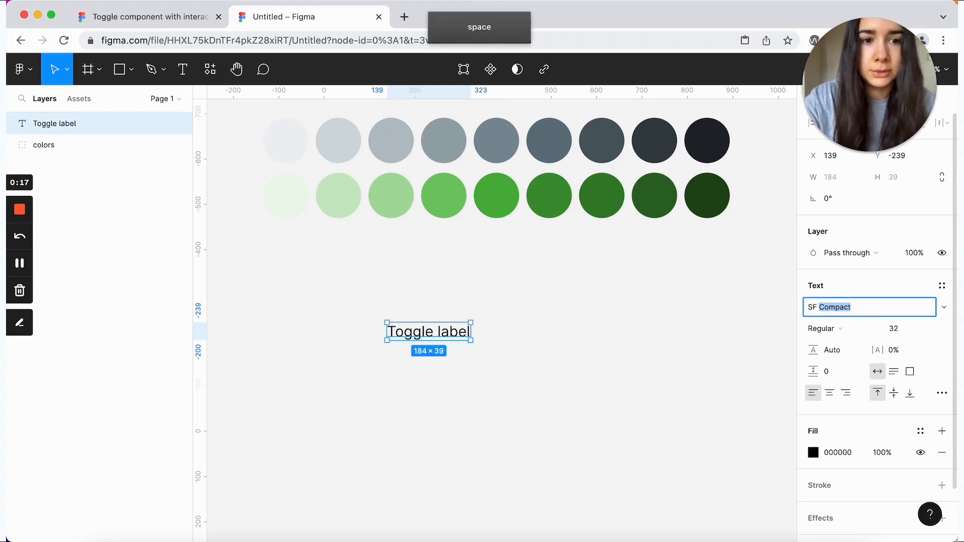
pyautogui.press('return')
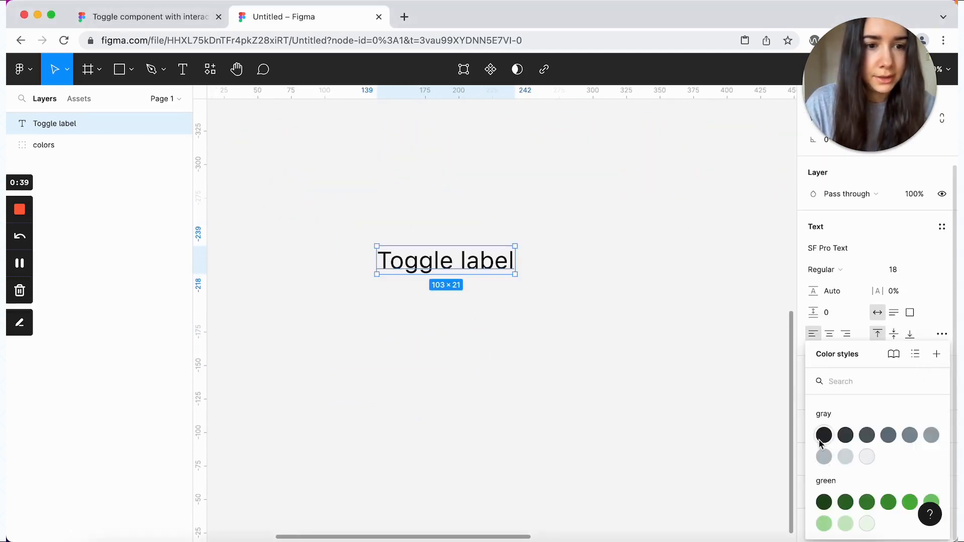
pyautogui.click(824, 435)
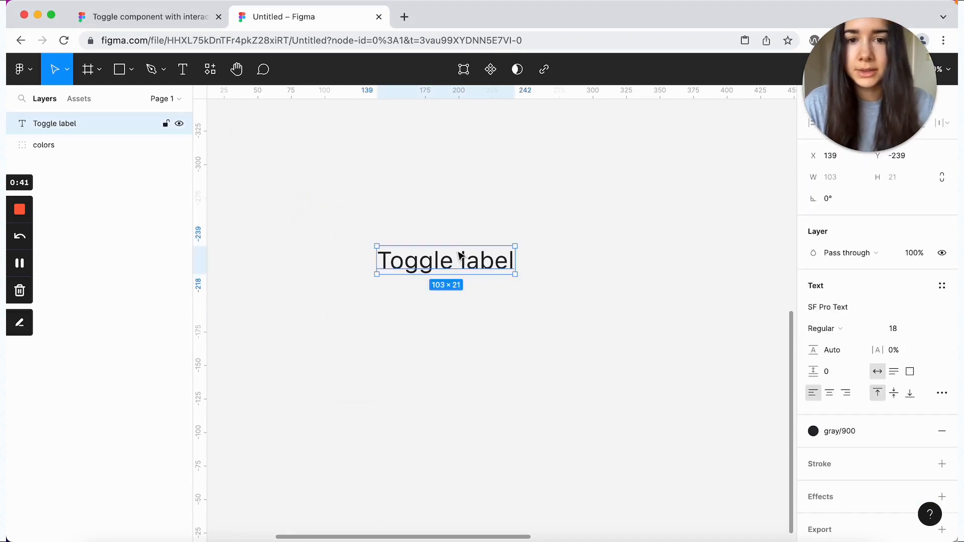
pyautogui.click(121, 68)
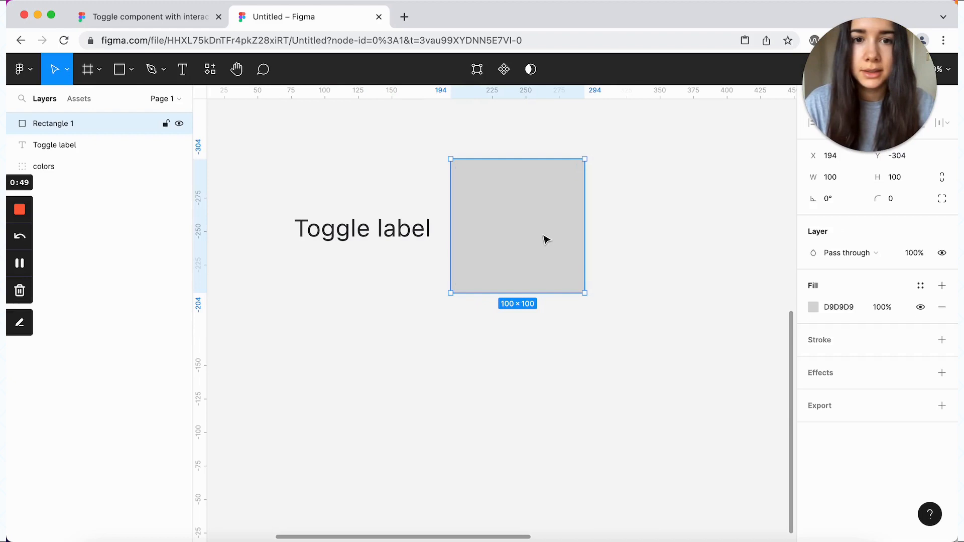
# Step: Make the rectangle 56×32 with corner radius 50 and gray/200 fill
pyautogui.write('56')
pyautogui.write('32')
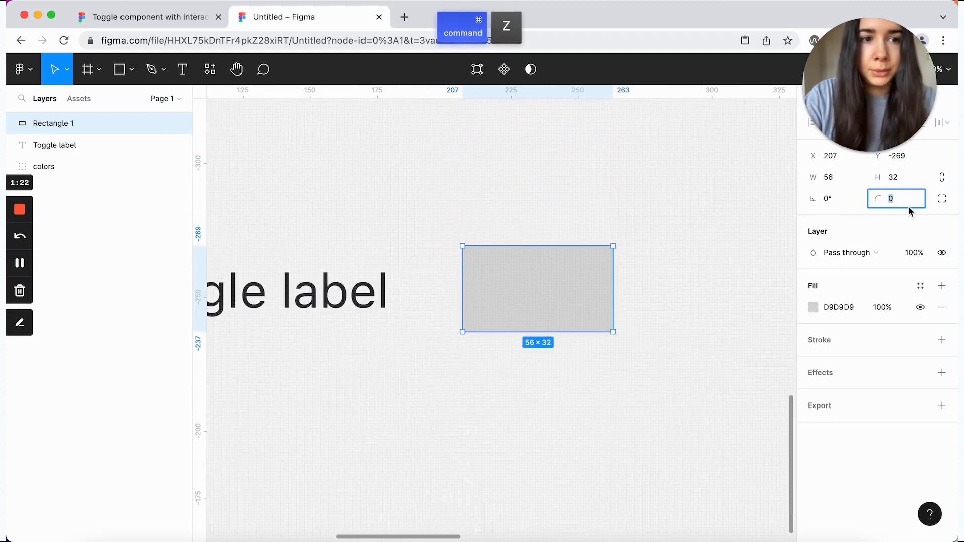
pyautogui.click(920, 285)
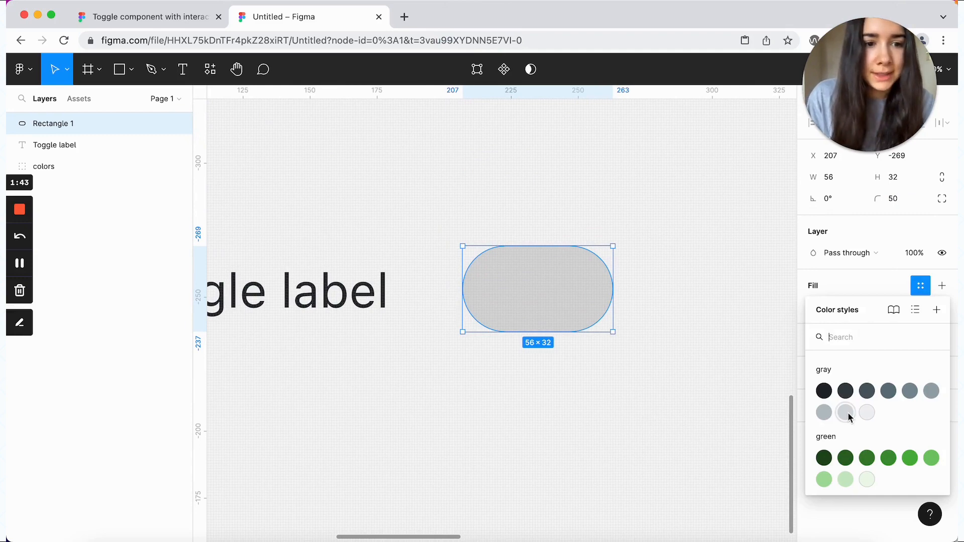
pyautogui.click(844, 411)
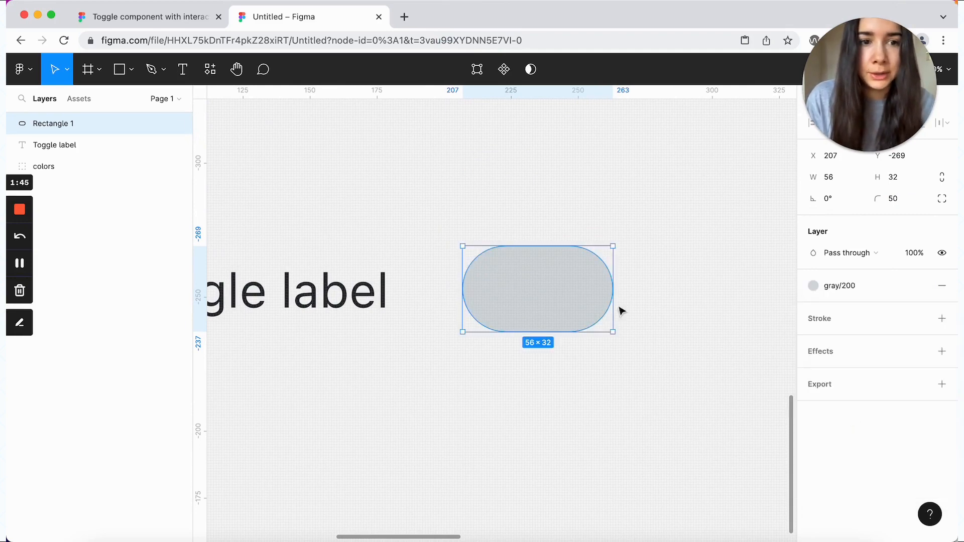
pyautogui.click(129, 68)
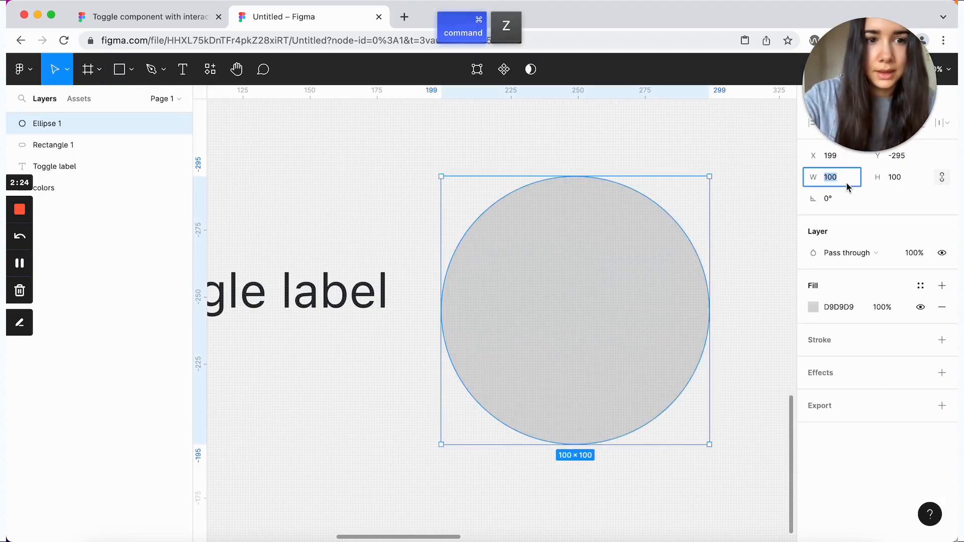
# Step: Make the ellipse a 28×28 white (FFFFFF) knob at the track's left end
pyautogui.write('28')
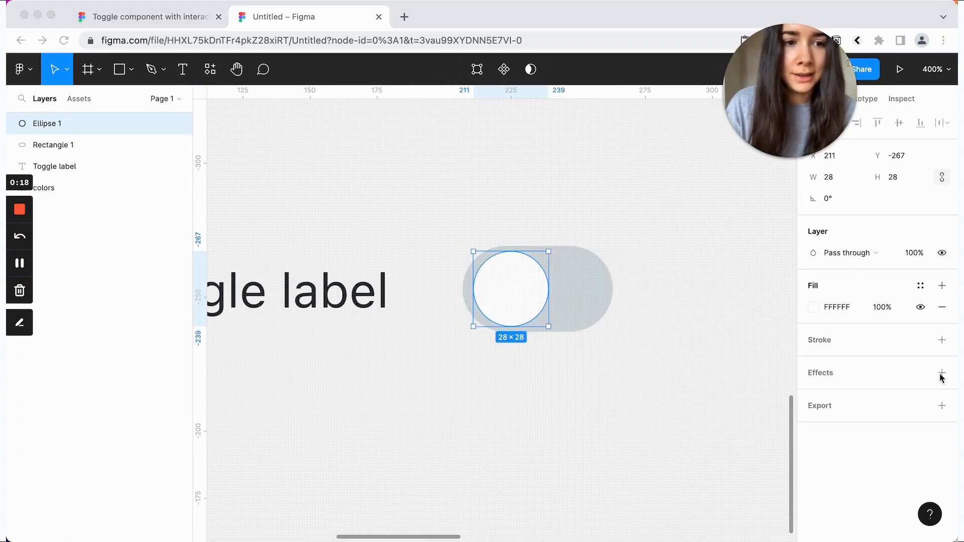
# Step: Add a drop shadow to the knob with X 0, Y 3 and blur 8
pyautogui.click(941, 373)
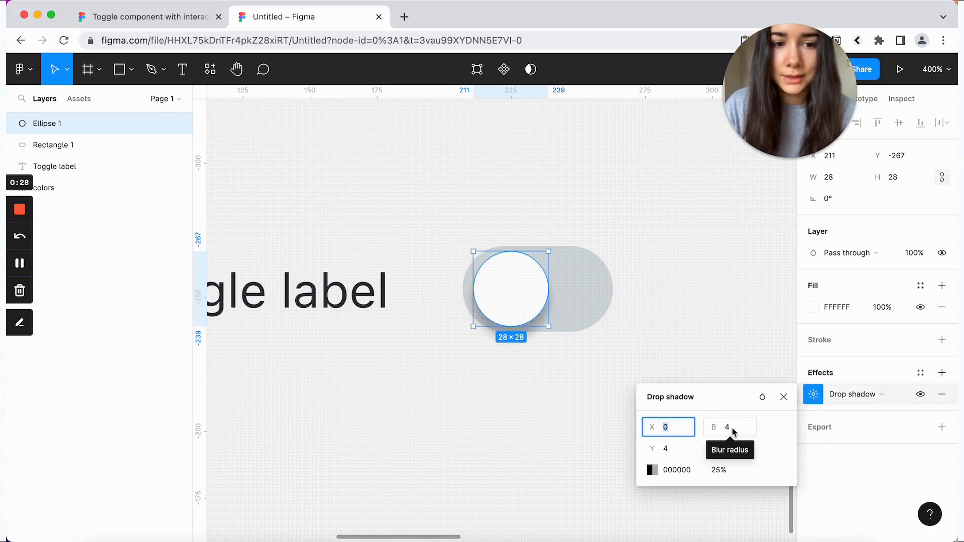
pyautogui.write('8')
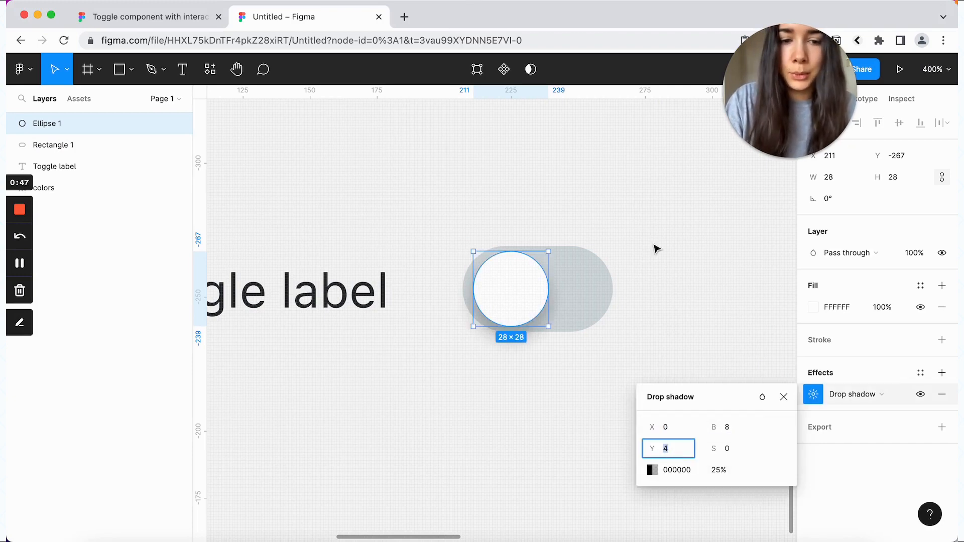
pyautogui.write('3')
pyautogui.press('return')
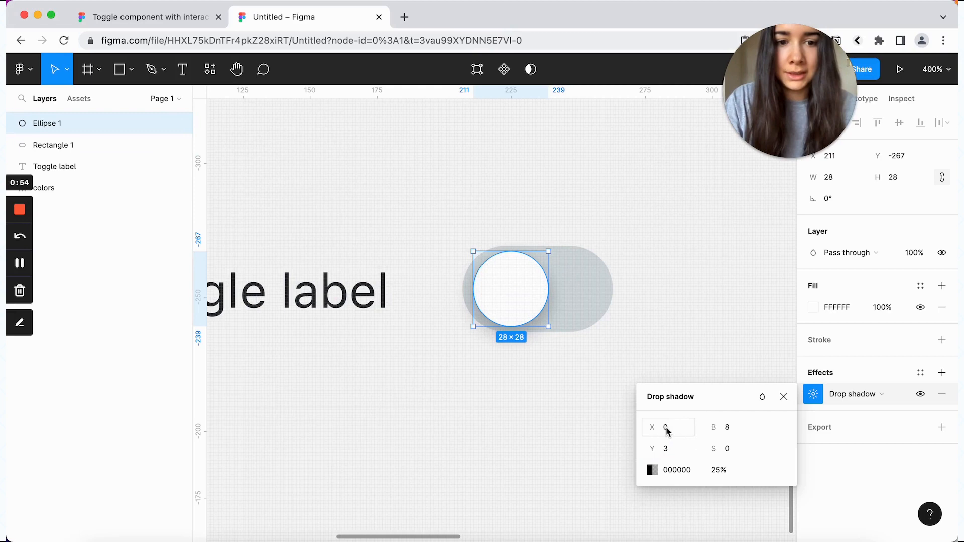
pyautogui.click(718, 470)
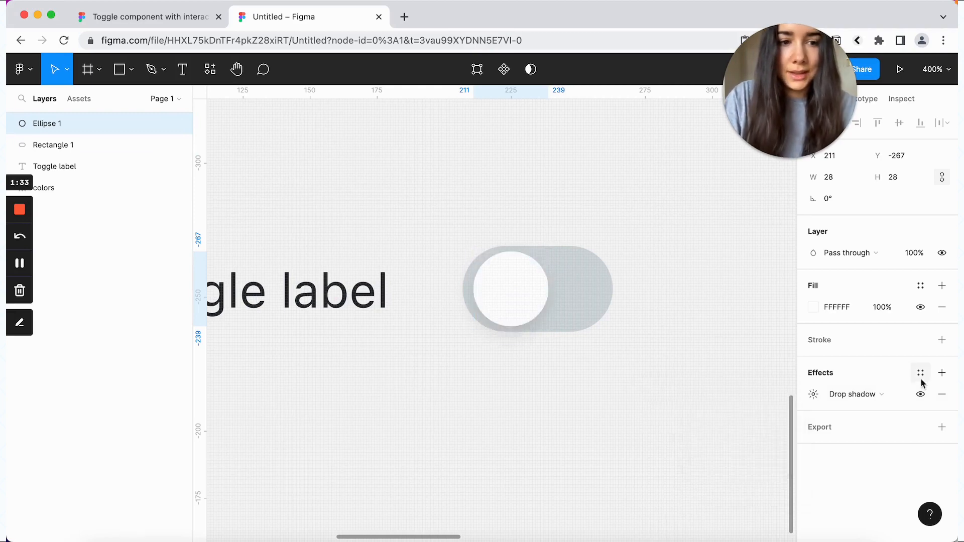
# Step: Add a second drop shadow and toggle the first shadow's visibility
pyautogui.click(941, 373)
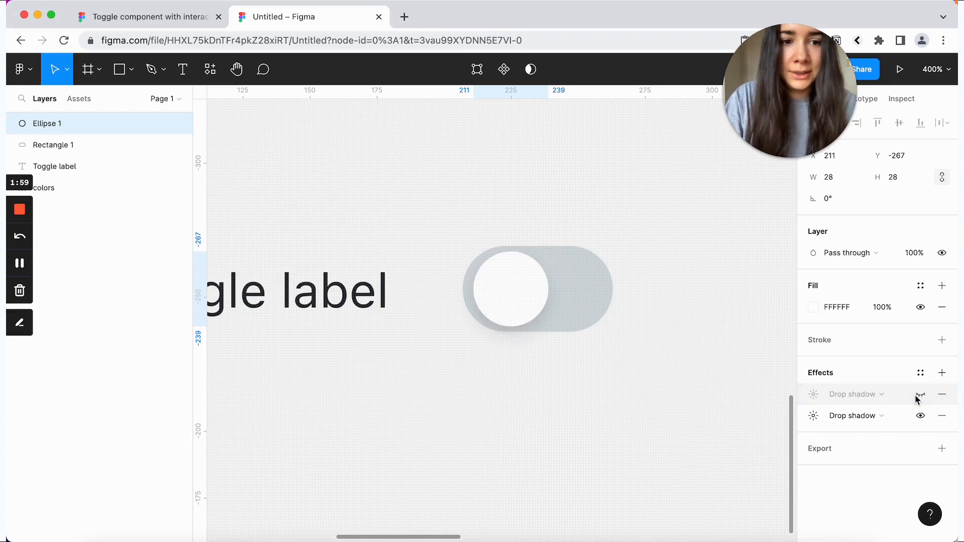
pyautogui.click(920, 394)
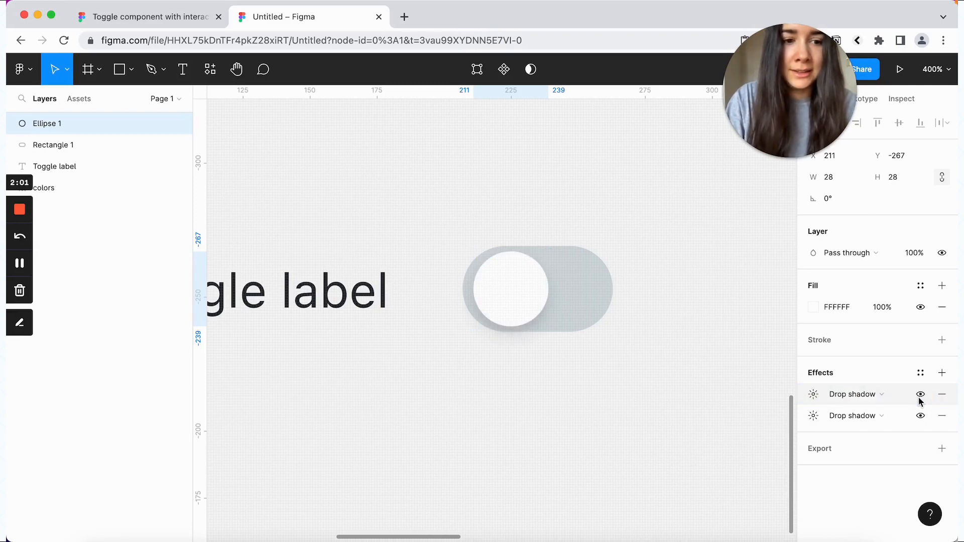
pyautogui.click(920, 394)
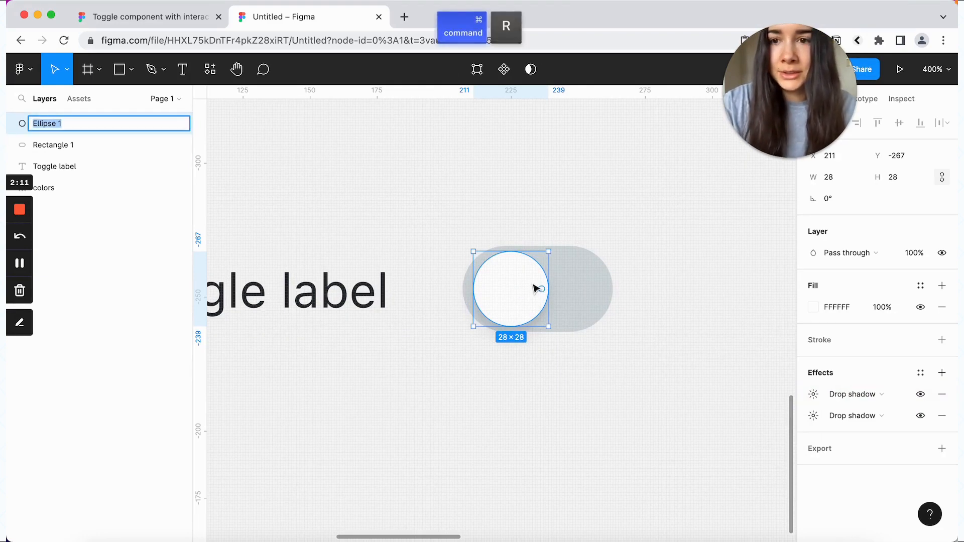
# Step: Rename the layers 'knob' and 'track' and group them as 'toggle'
pyautogui.write('knob')
pyautogui.click(109, 144)
pyautogui.write('track')
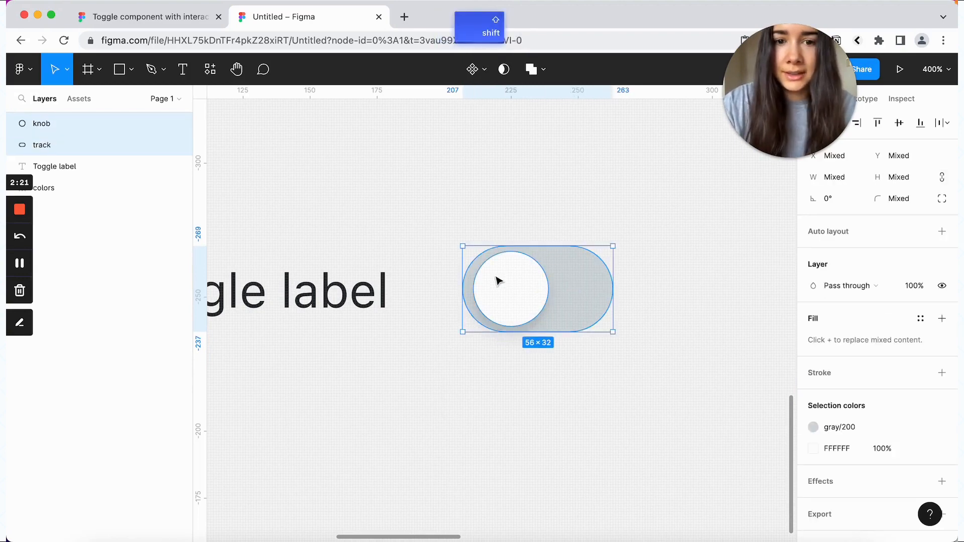
pyautogui.press('cmd+g')
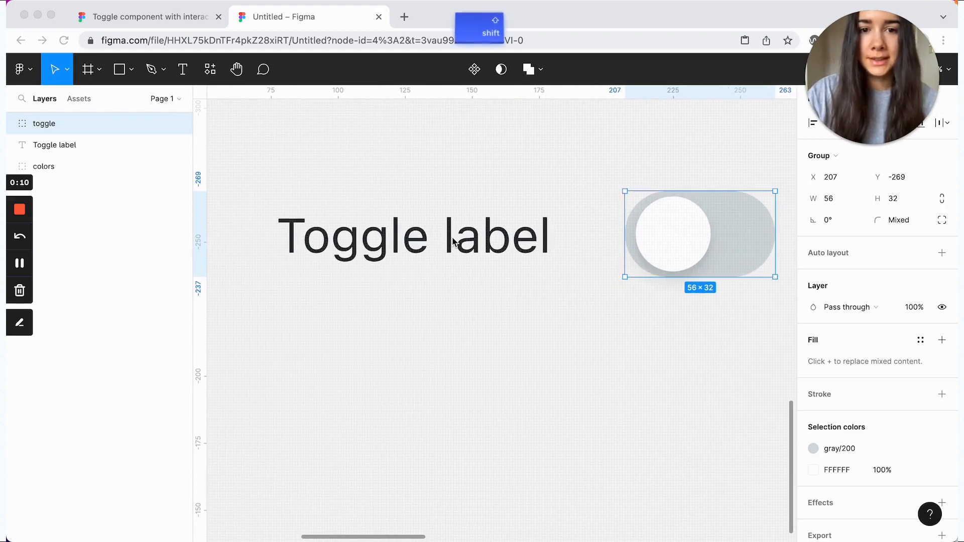
# Step: Apply auto layout to the label and toggle with 12 item spacing
pyautogui.press('shift+a')
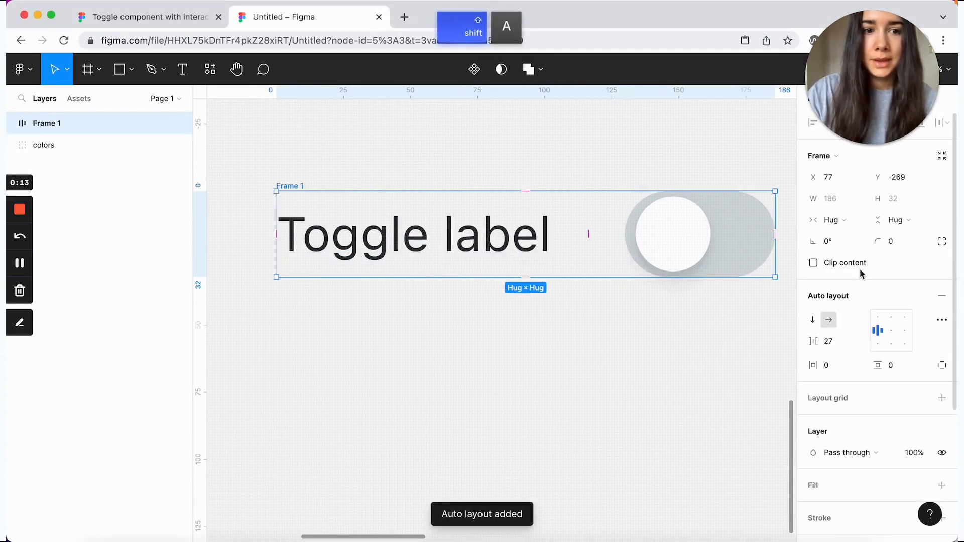
pyautogui.click(831, 342)
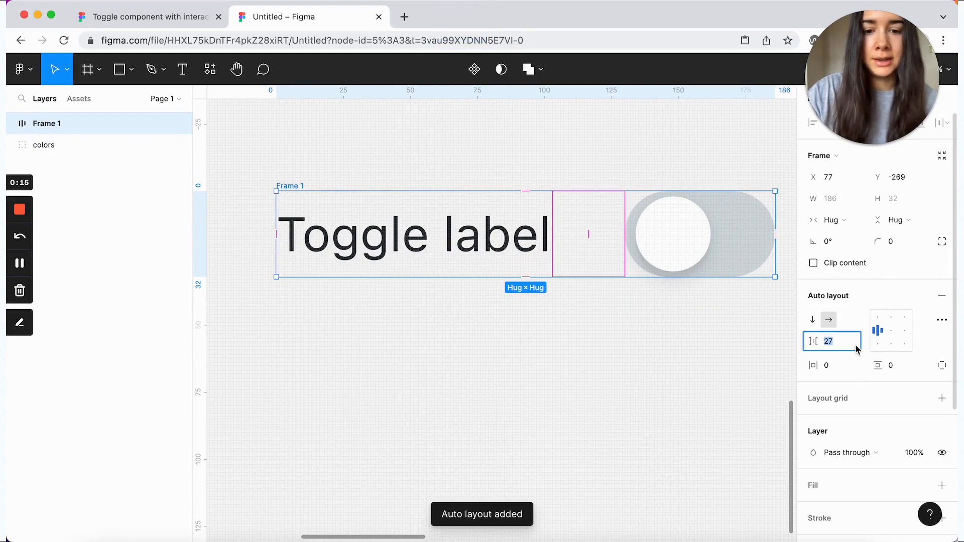
pyautogui.write('12')
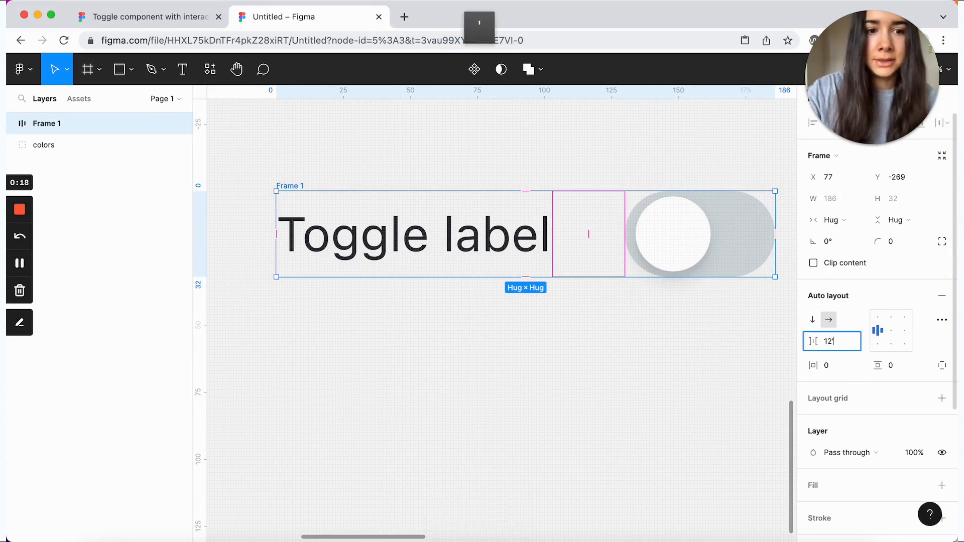
pyautogui.press('return')
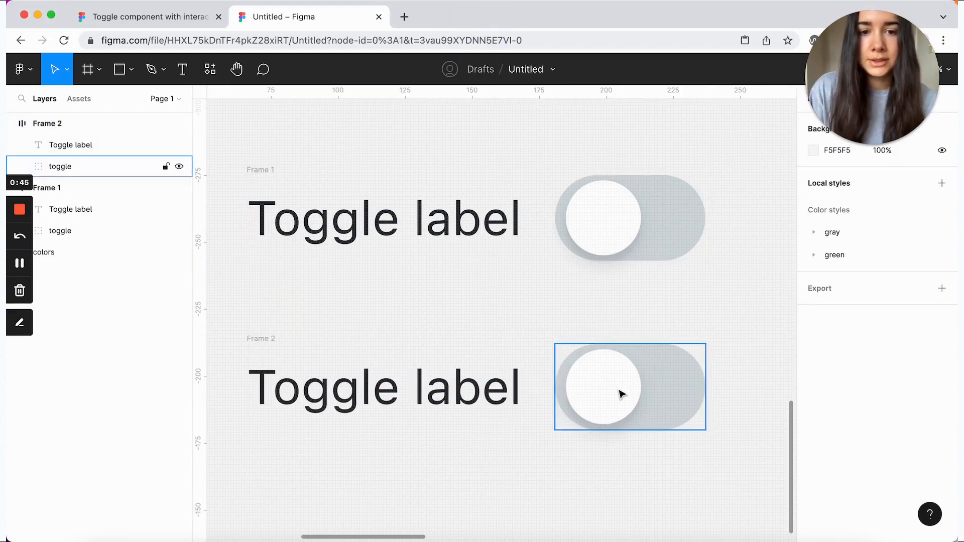
# Step: Pull Frame 2's knob right anchor outward into an egg shape
pyautogui.doubleClick(603, 386)
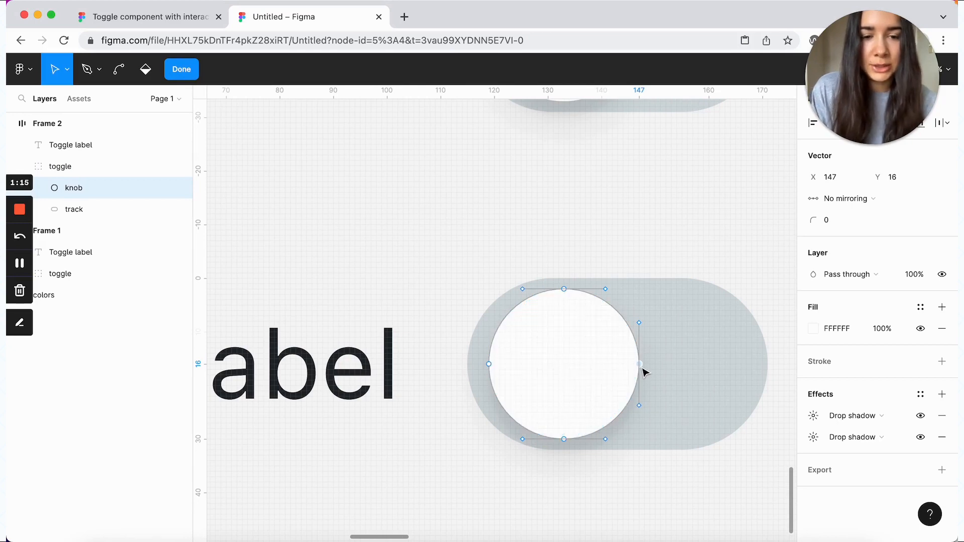
pyautogui.moveTo(609, 232)
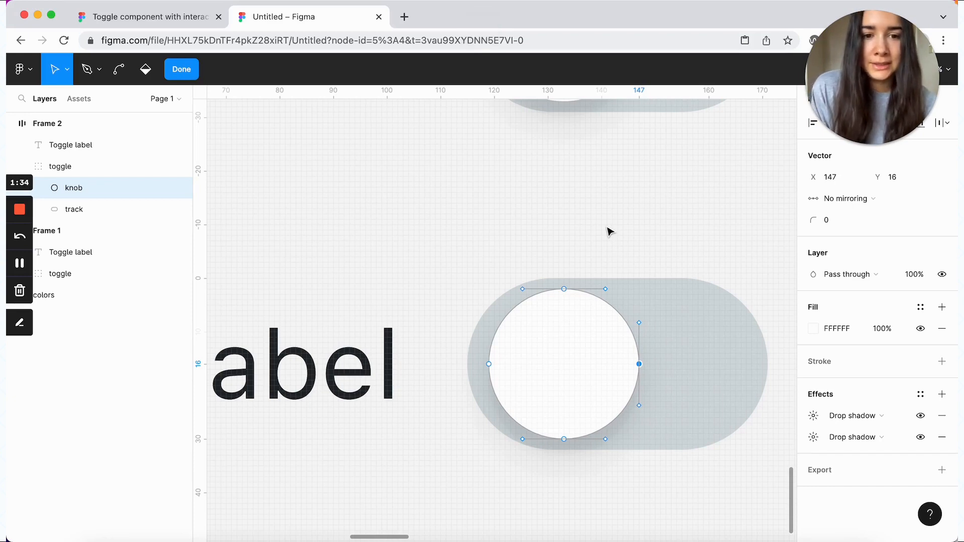
pyautogui.moveTo(638, 364); pyautogui.dragTo(661, 364)
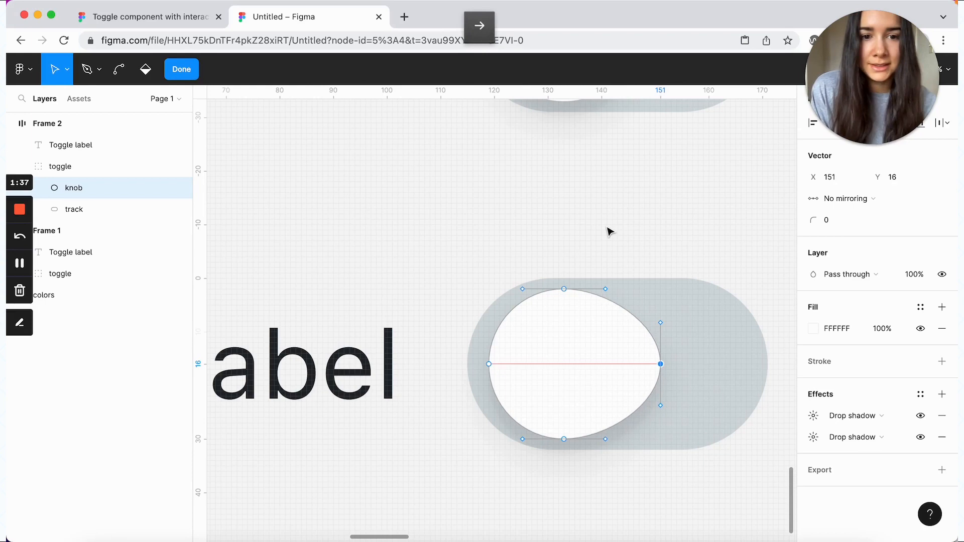
pyautogui.click(181, 69)
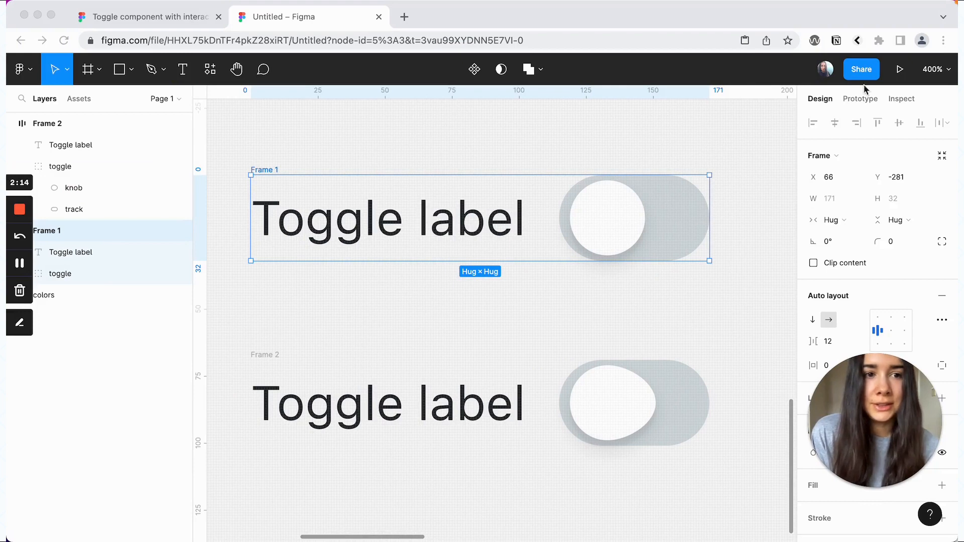
# Step: Connect Frame 1 to Frame 2 on While pressing with Ease in and out
pyautogui.click(859, 98)
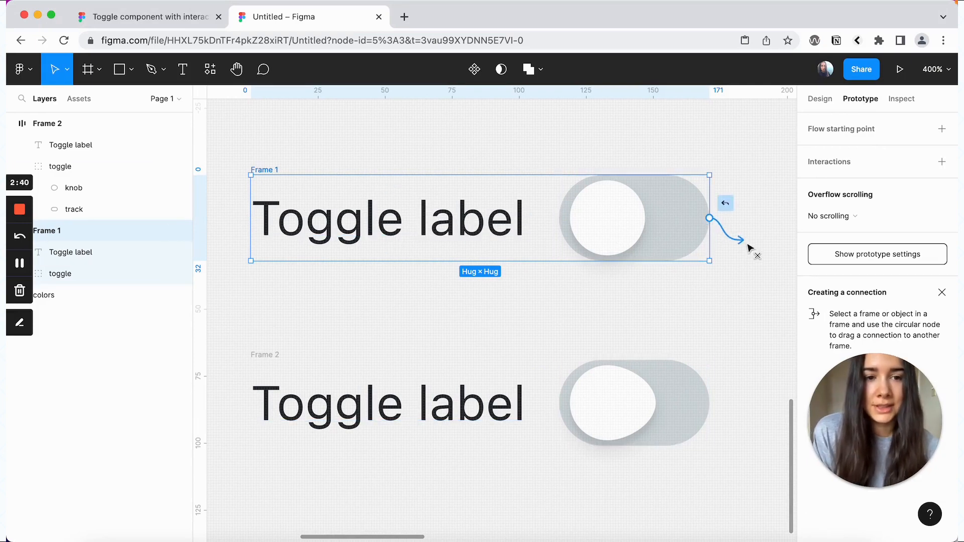
pyautogui.moveTo(709, 219); pyautogui.dragTo(480, 362)
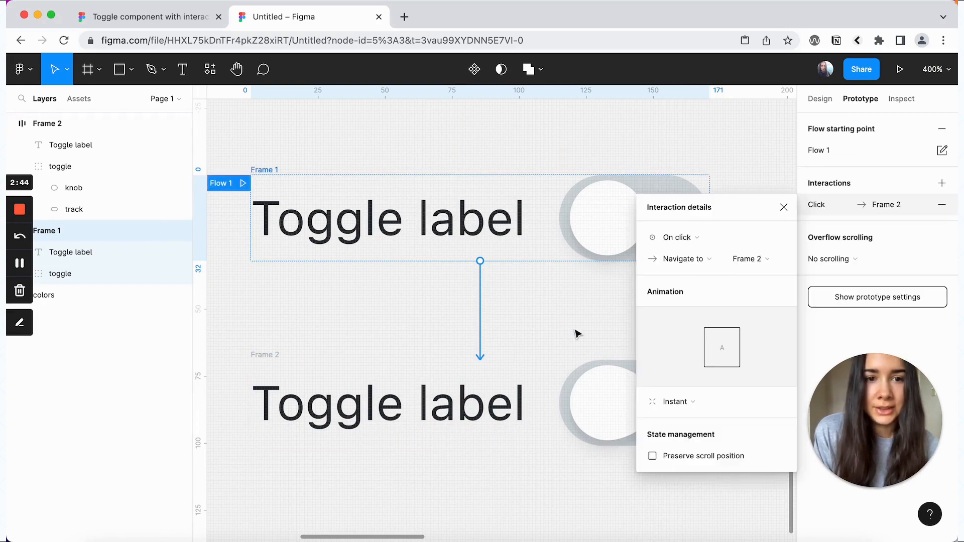
pyautogui.click(676, 237)
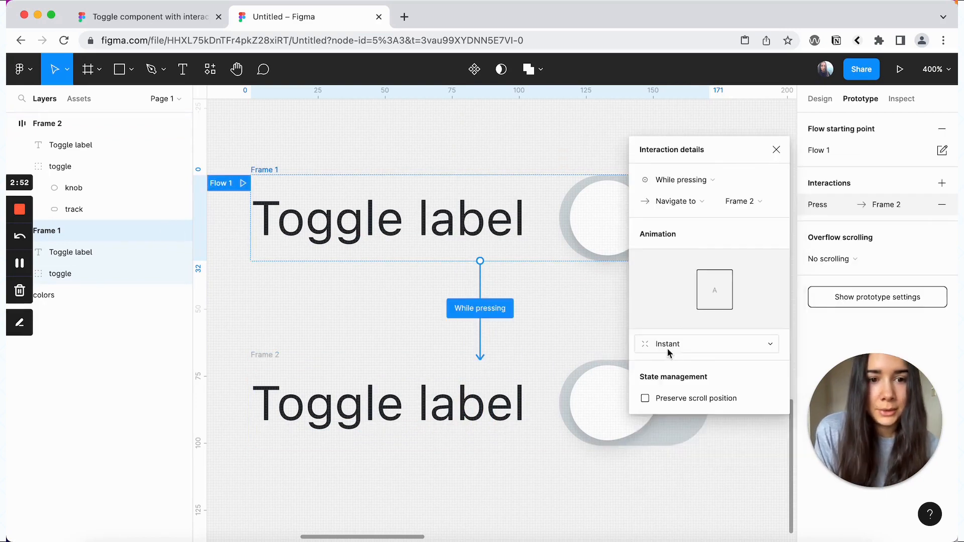
pyautogui.click(705, 344)
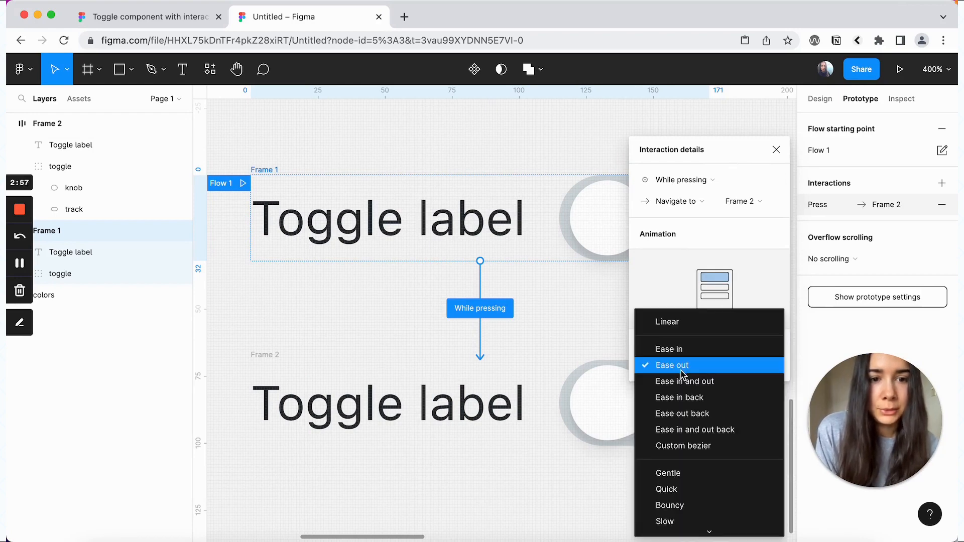
pyautogui.moveTo(684, 381)
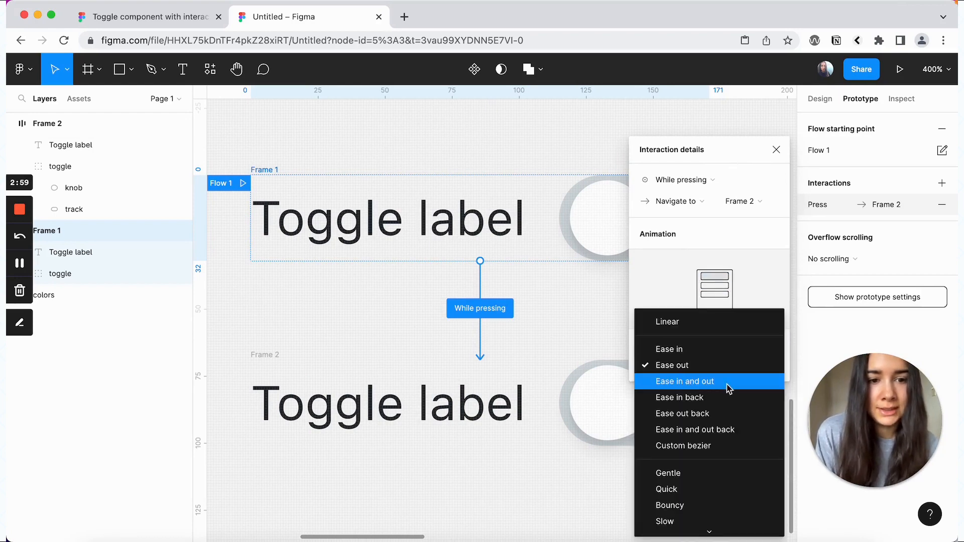
pyautogui.click(684, 381)
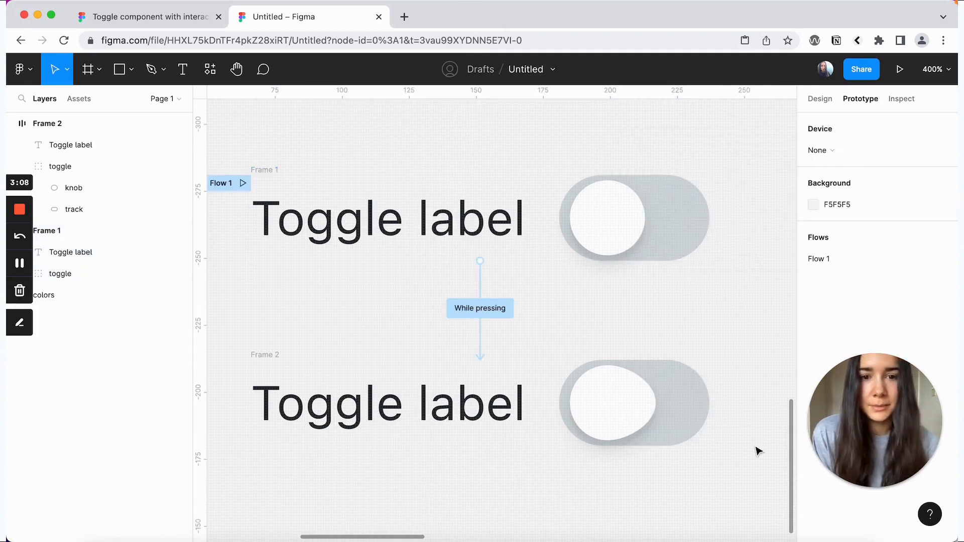
# Step: Launch the Flow 1 prototype preview
pyautogui.click(898, 68)
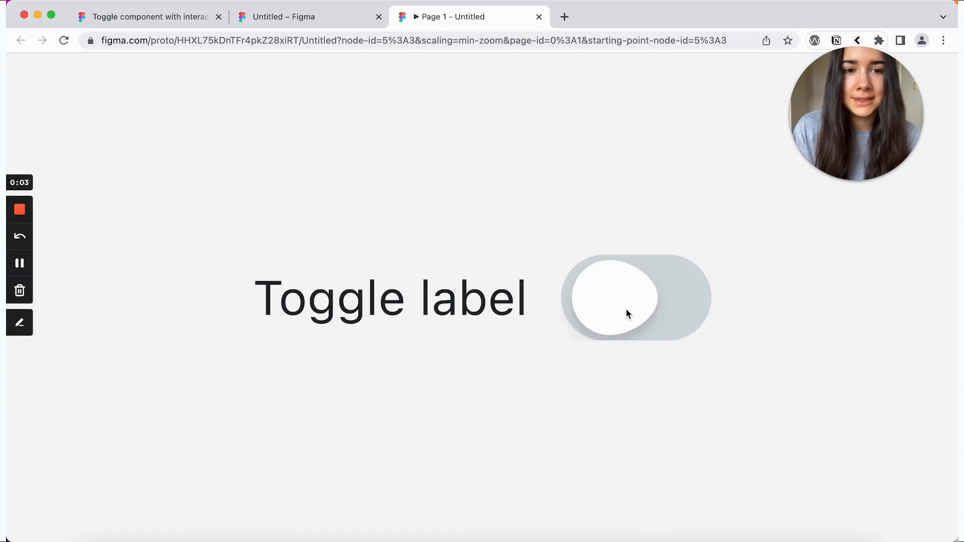
pyautogui.moveTo(650, 292)
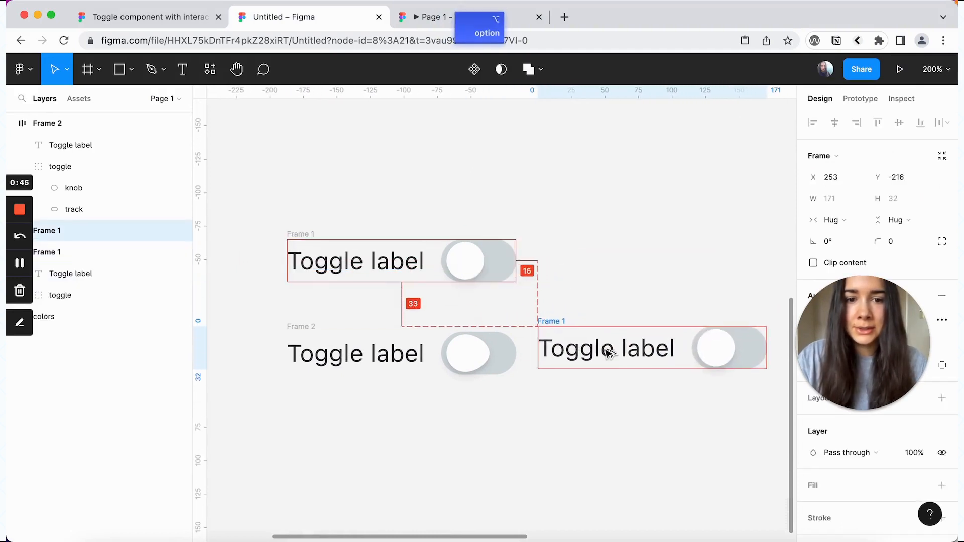
# Step: Duplicate Frame 1 as Frame 3 beside Frame 2
pyautogui.click(860, 98)
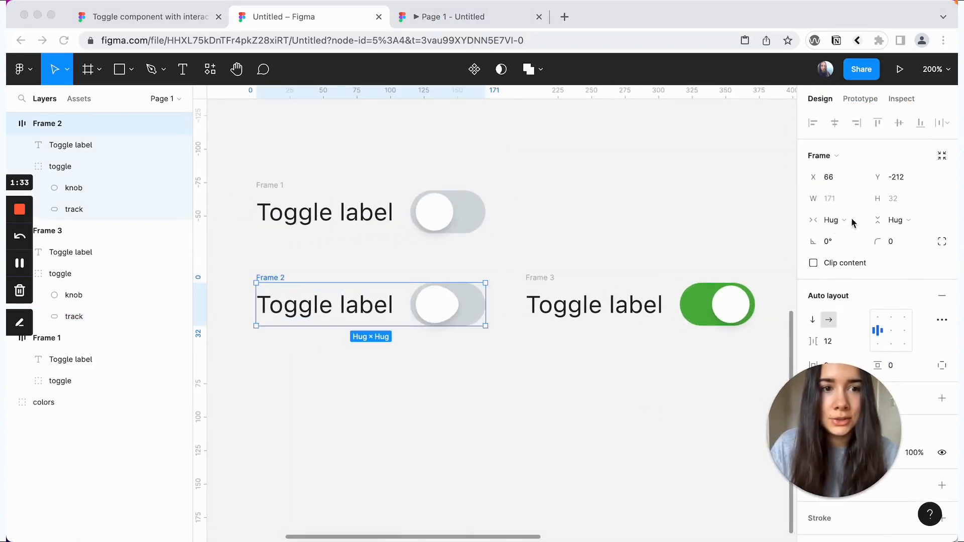
# Step: Connect Frame 2 to Frame 3 with a Mouse up trigger
pyautogui.click(860, 98)
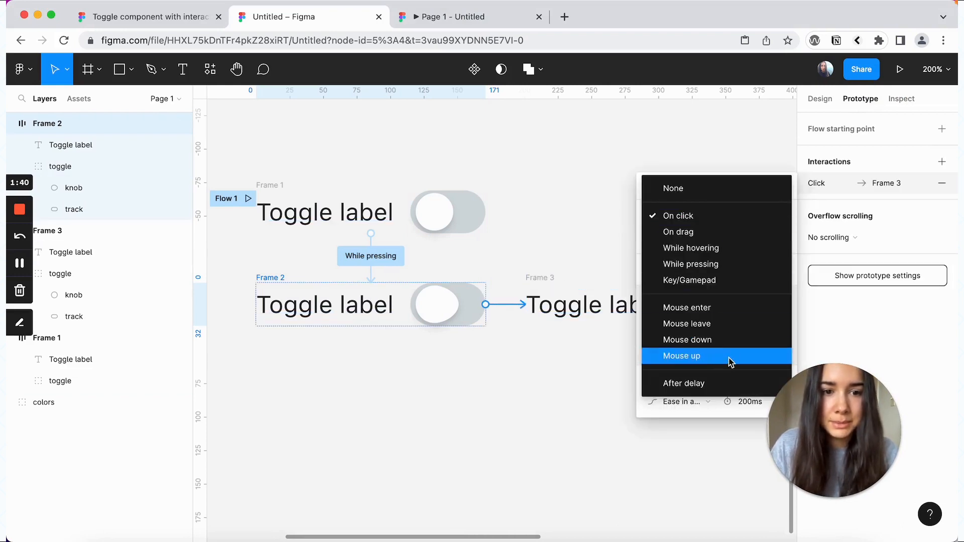
pyautogui.click(680, 355)
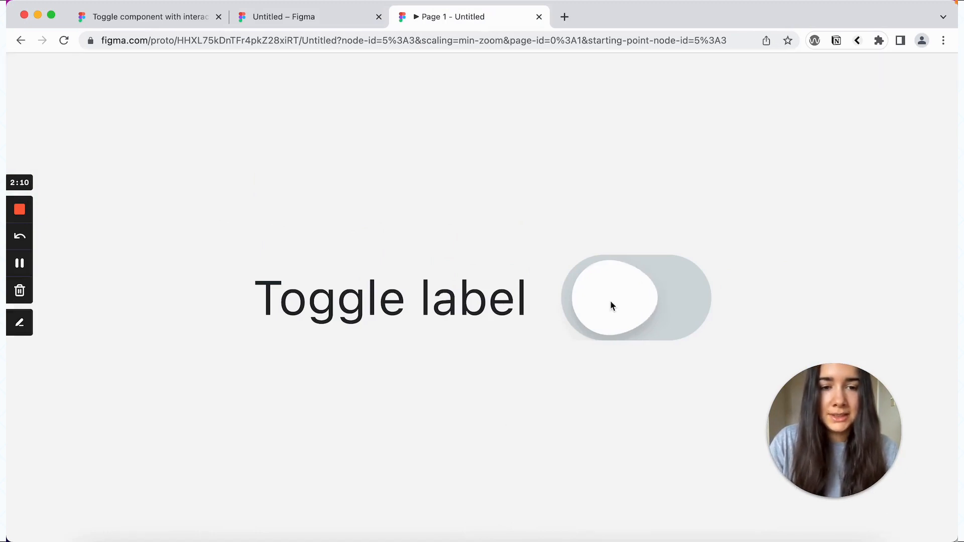
pyautogui.moveTo(627, 303)
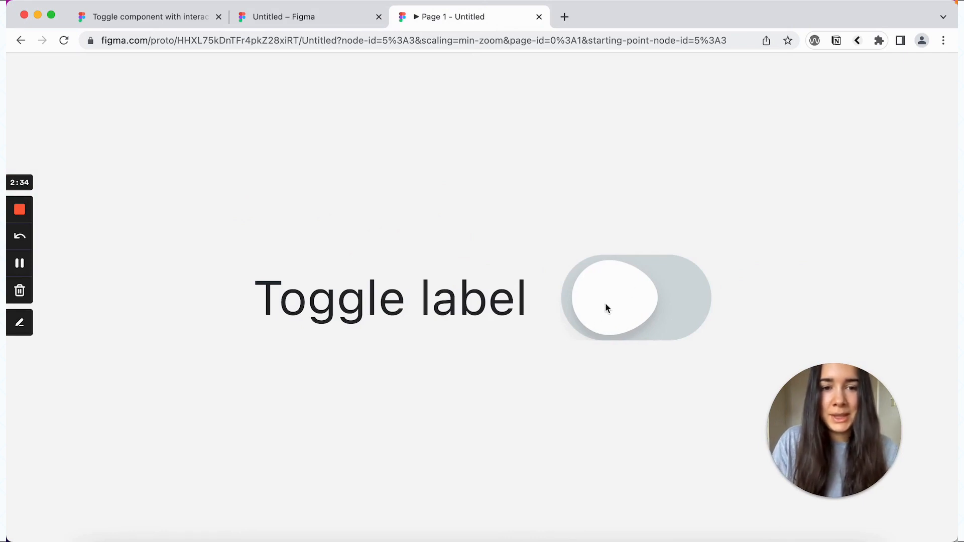
# Step: Press the toggle on and off in the preview, then return to the design file
pyautogui.click(633, 298)
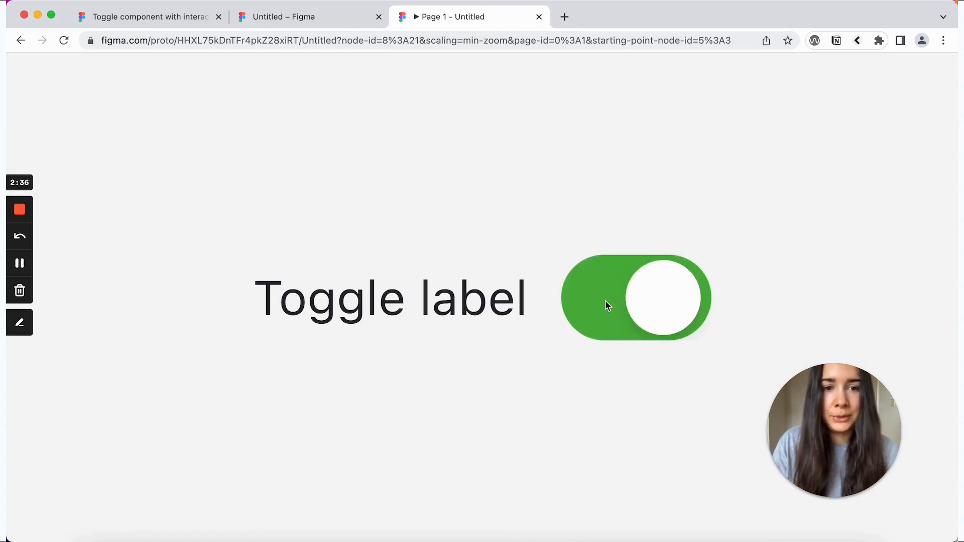
pyautogui.click(636, 298)
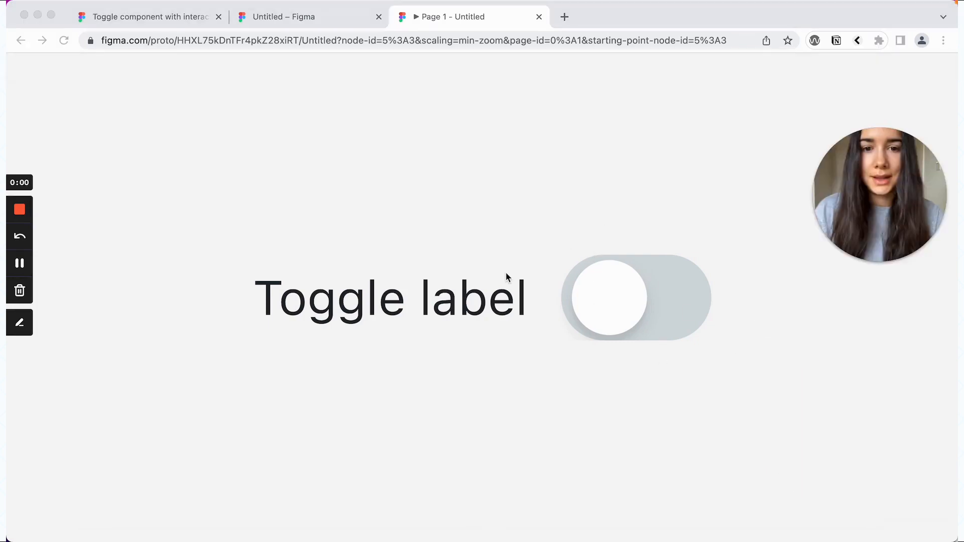
pyautogui.click(283, 16)
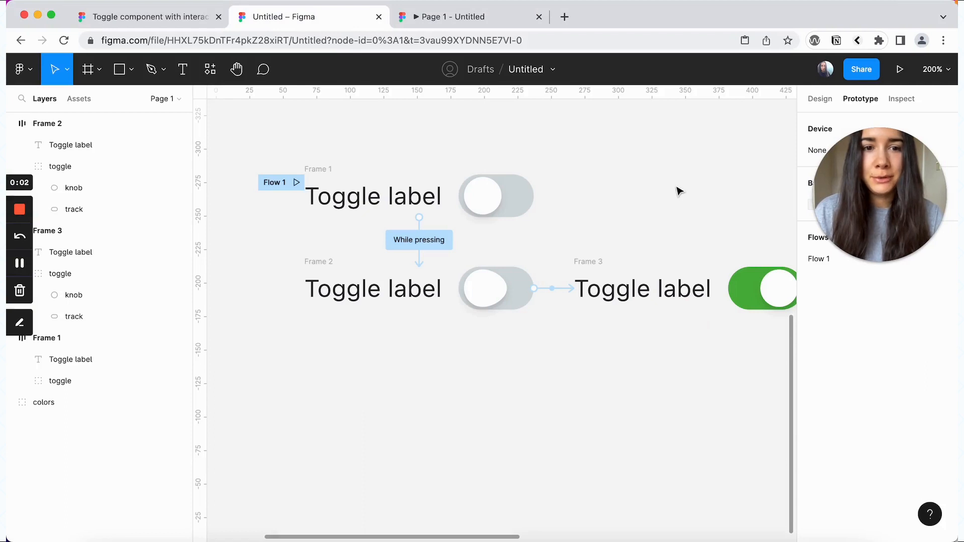
# Step: Stretch Frame 4's knob leftward into a wider oval
pyautogui.click(819, 99)
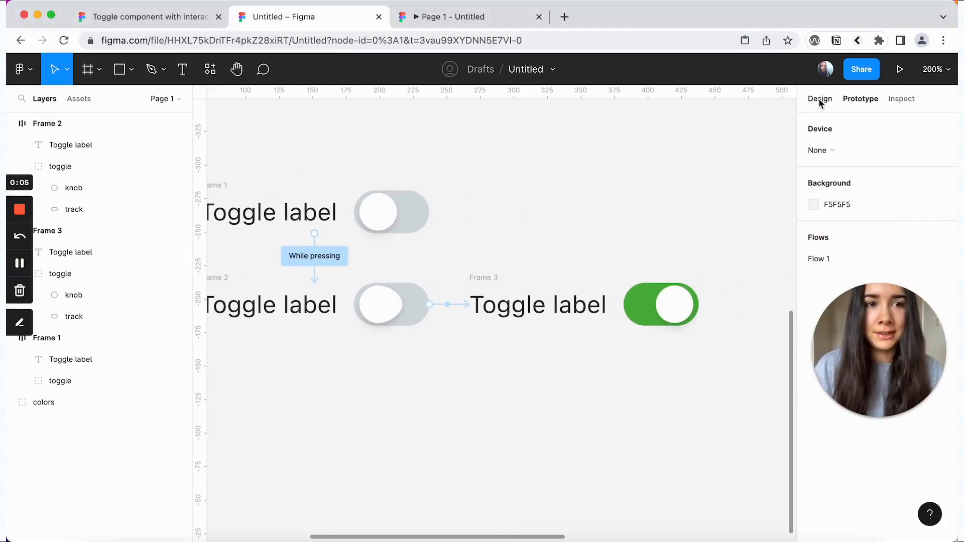
pyautogui.click(536, 304)
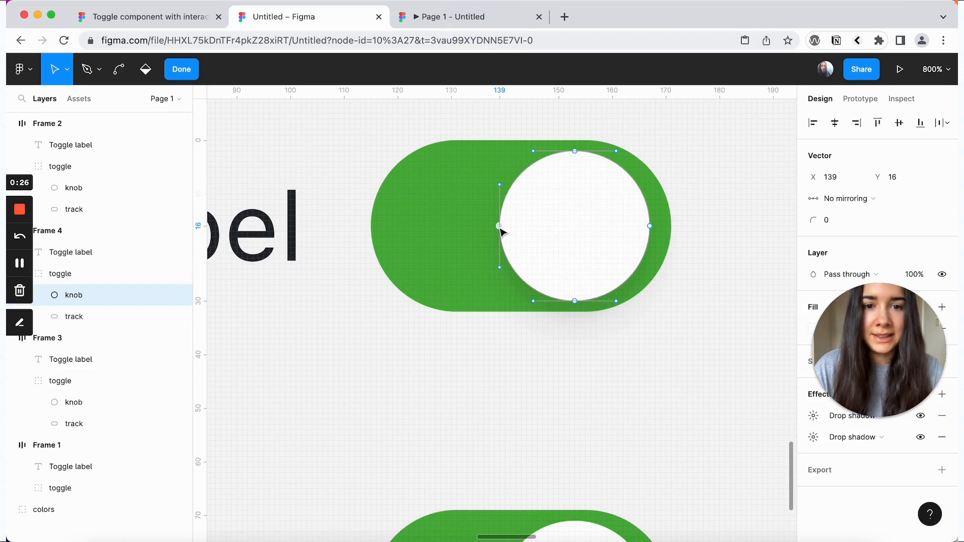
pyautogui.press('cmd+z')
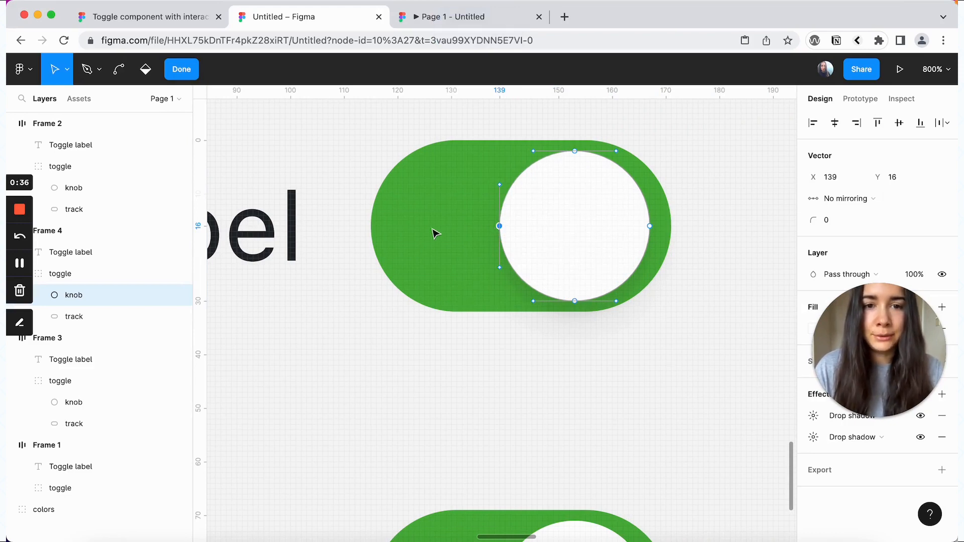
pyautogui.moveTo(497, 226); pyautogui.dragTo(478, 226)
pyautogui.write('20')
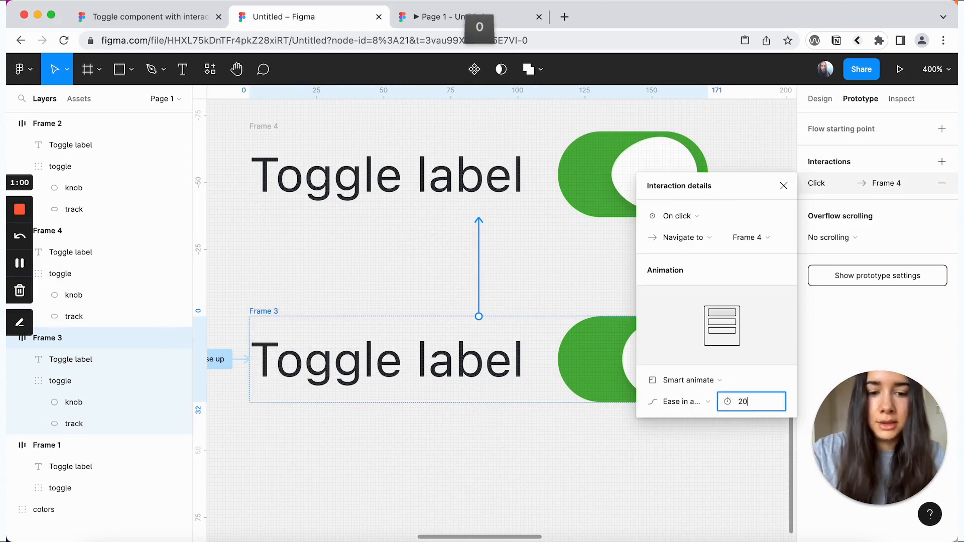
# Step: Set Frame 3's trigger to While pressing and pick the return transition's trigger
pyautogui.click(677, 215)
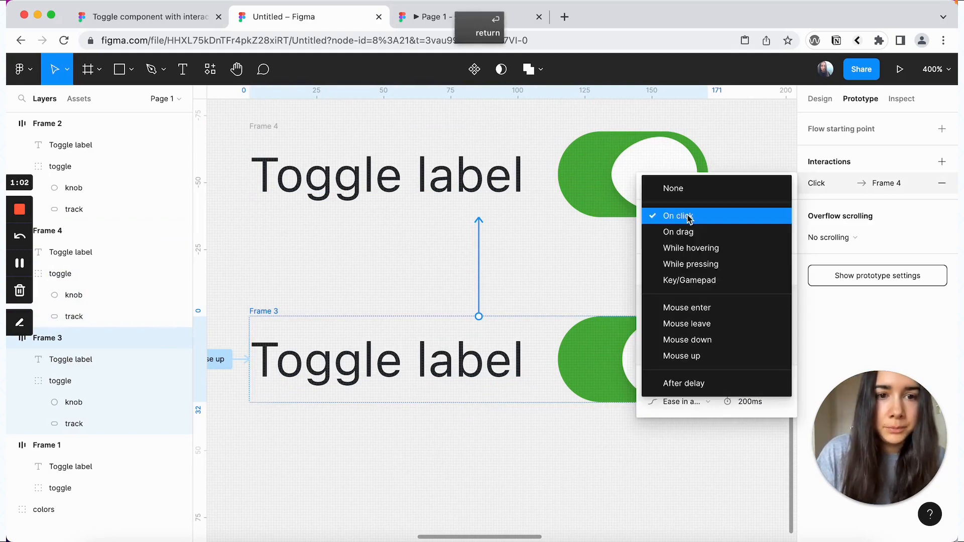
pyautogui.click(691, 264)
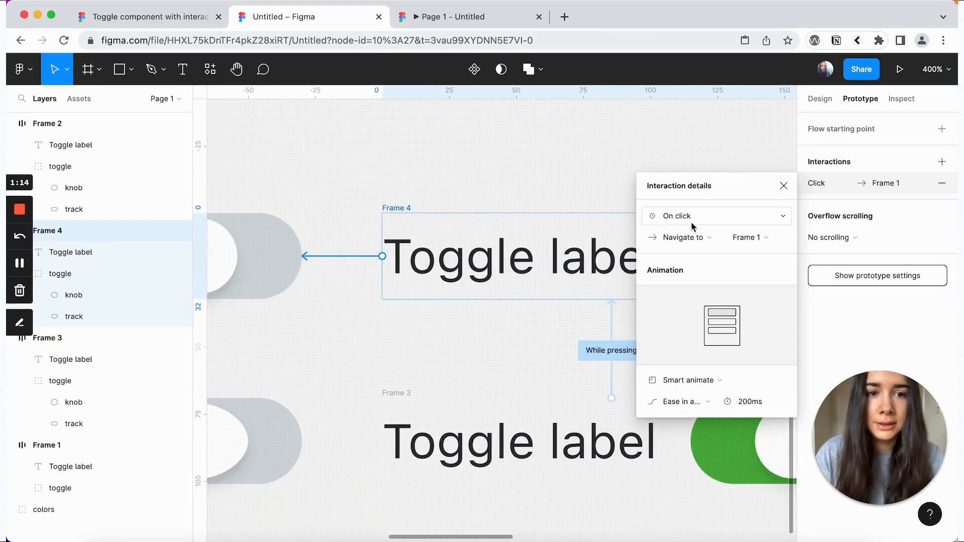
pyautogui.click(676, 215)
pyautogui.write('120')
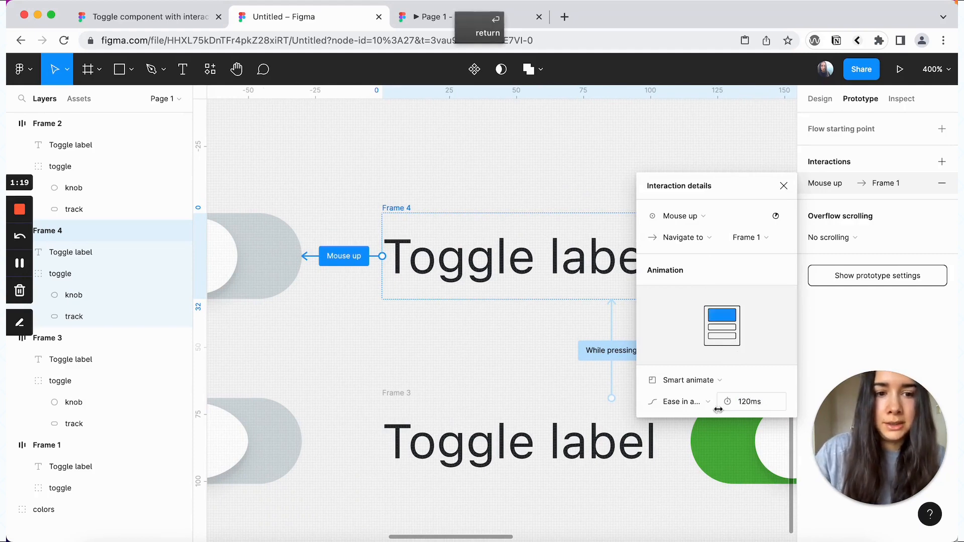
pyautogui.click(898, 69)
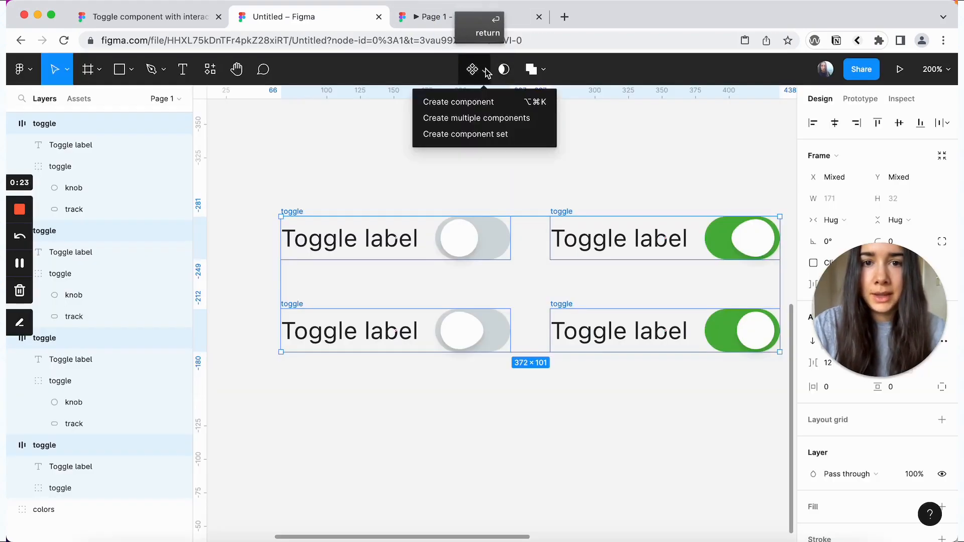
# Step: Combine the four toggle frames into a component set and rename Property 1 to Active
pyautogui.click(465, 134)
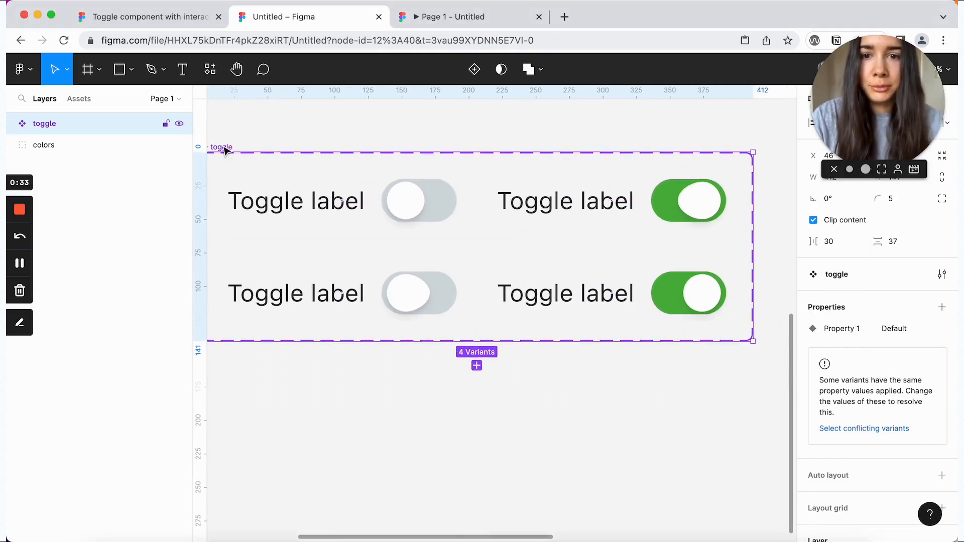
pyautogui.doubleClick(841, 328)
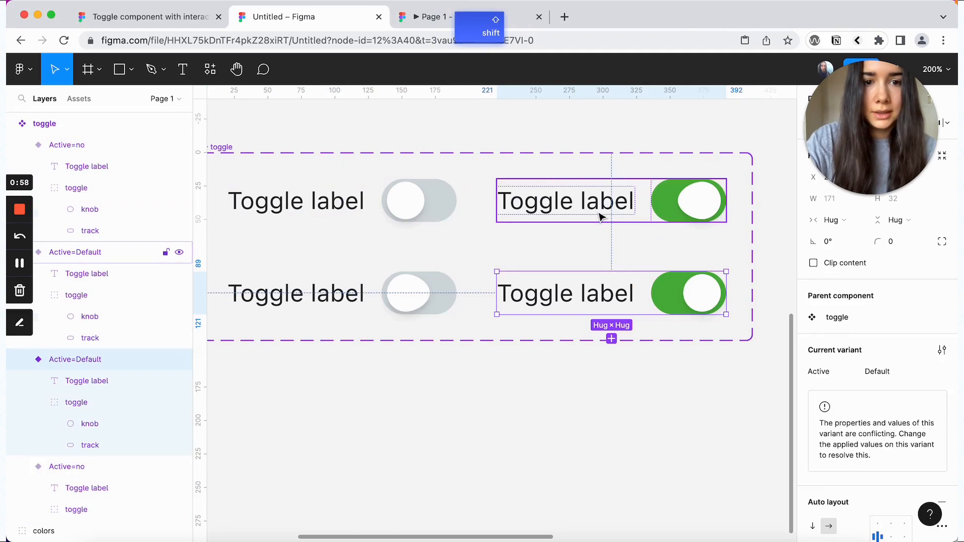
# Step: Add a new variant property named Pressed to the toggle component set
pyautogui.click(942, 307)
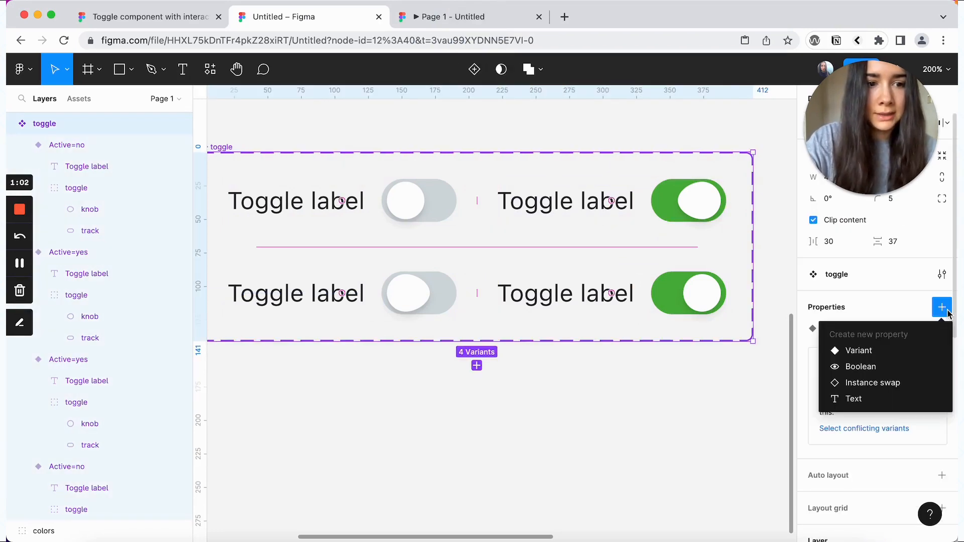
pyautogui.write('Pressed')
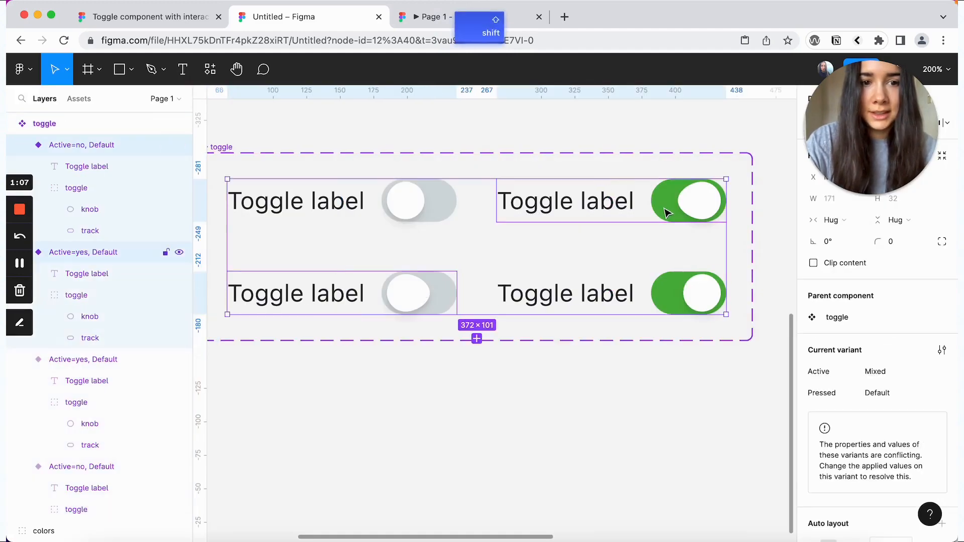
pyautogui.press('return')
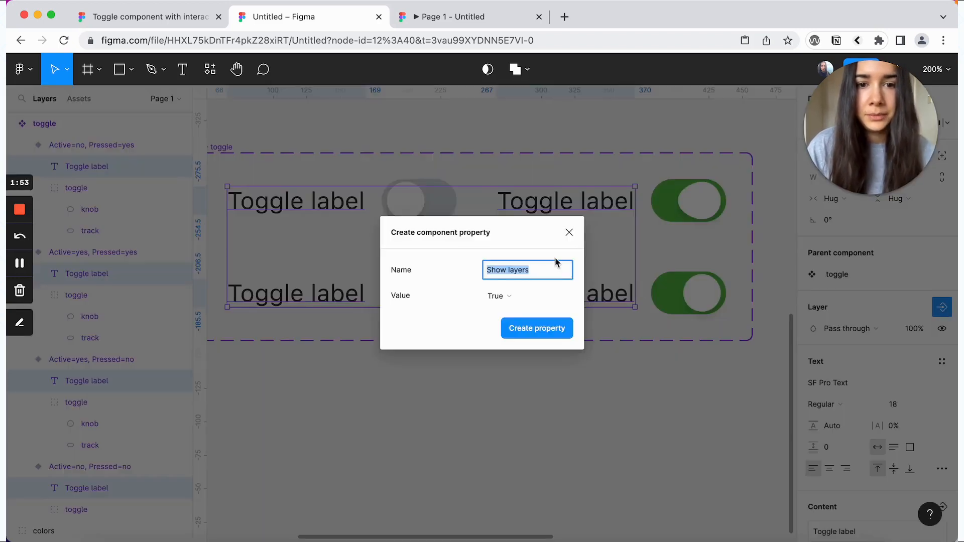
# Step: Name the boolean property Label and create it
pyautogui.write('Label')
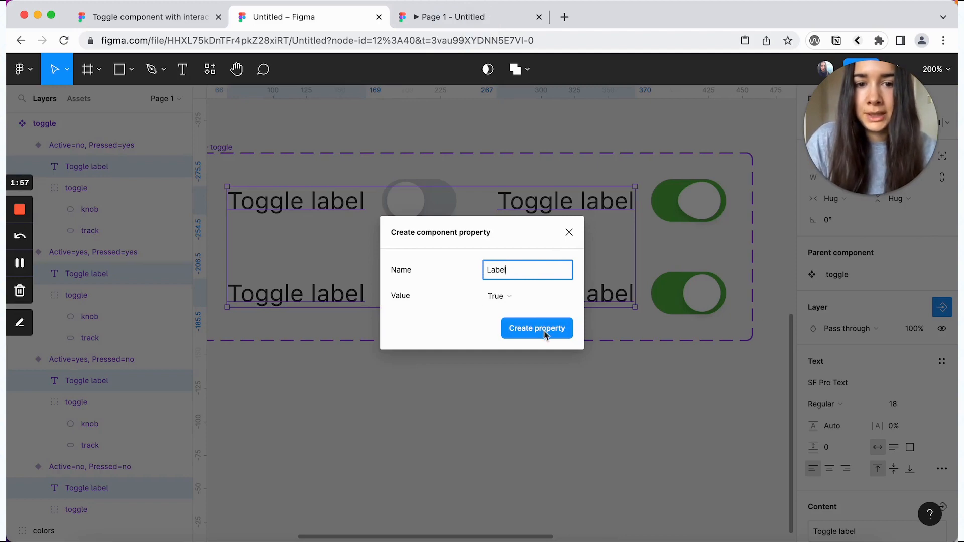
pyautogui.click(536, 328)
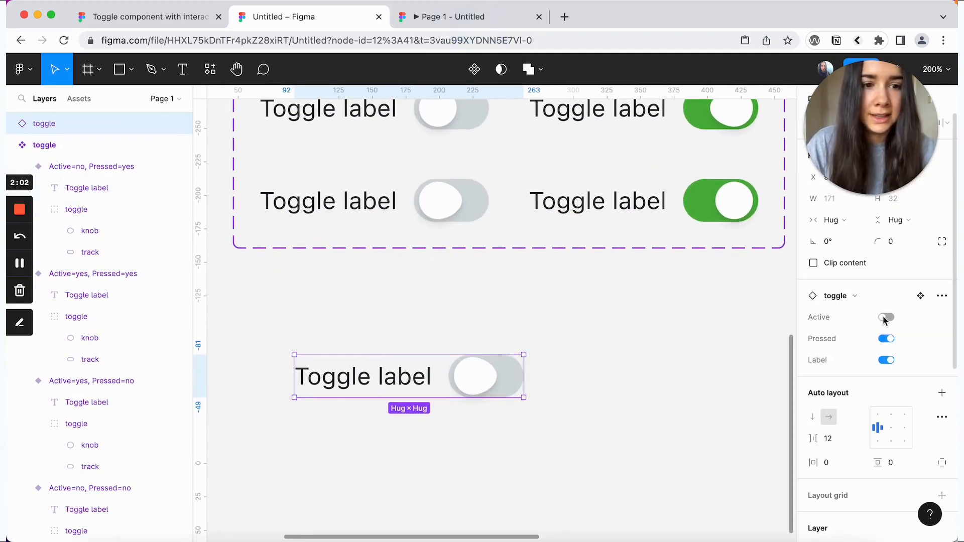
pyautogui.click(885, 359)
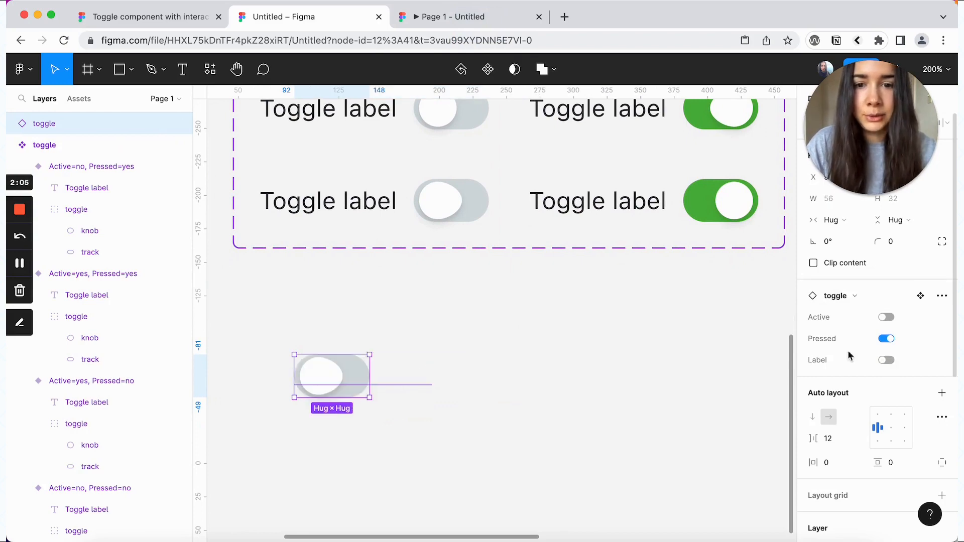
pyautogui.click(885, 359)
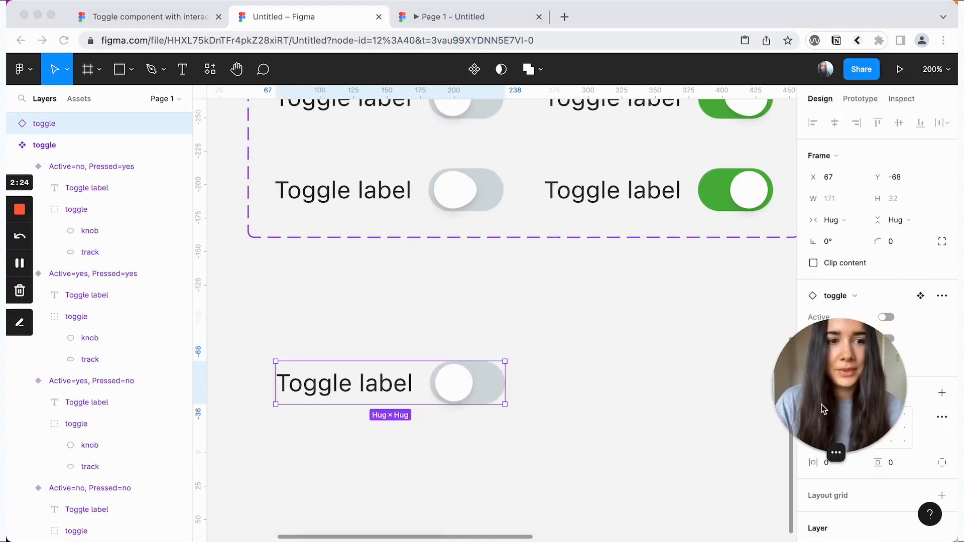
# Step: Preview the prototype, press the toggle to switch it off, and return to the file
pyautogui.click(899, 69)
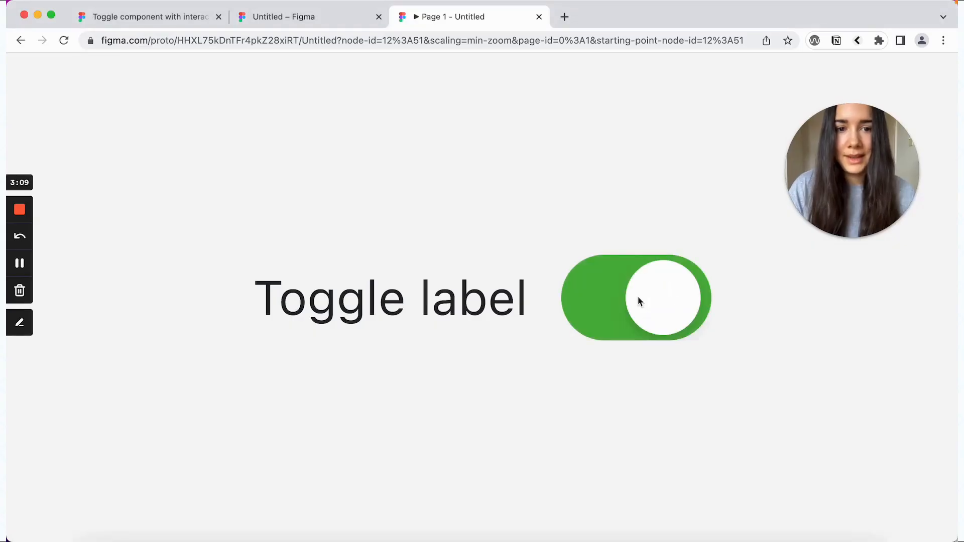
pyautogui.click(636, 298)
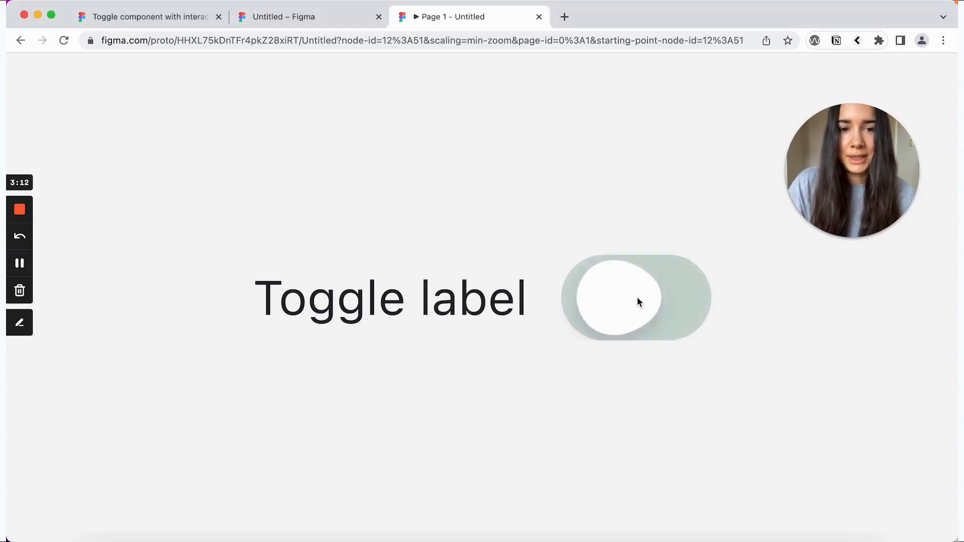
pyautogui.click(283, 16)
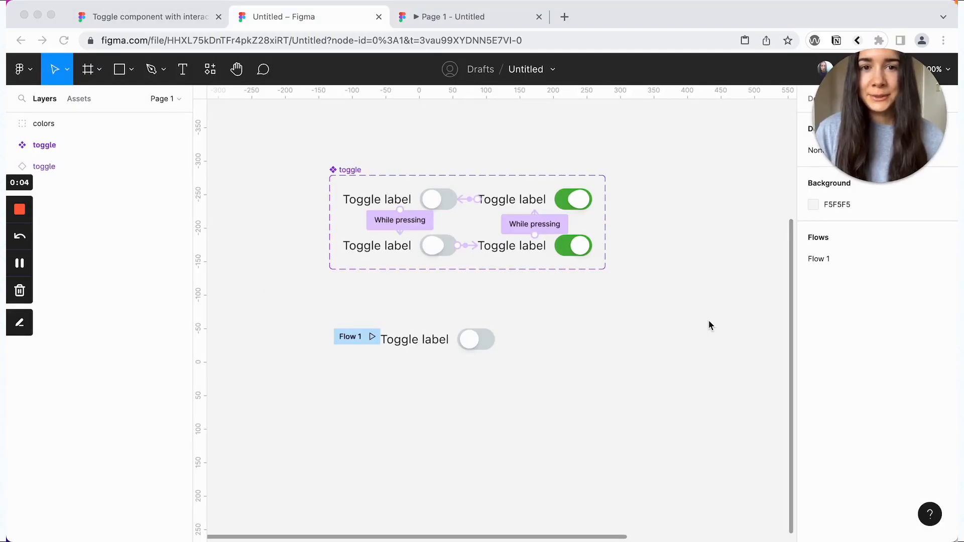